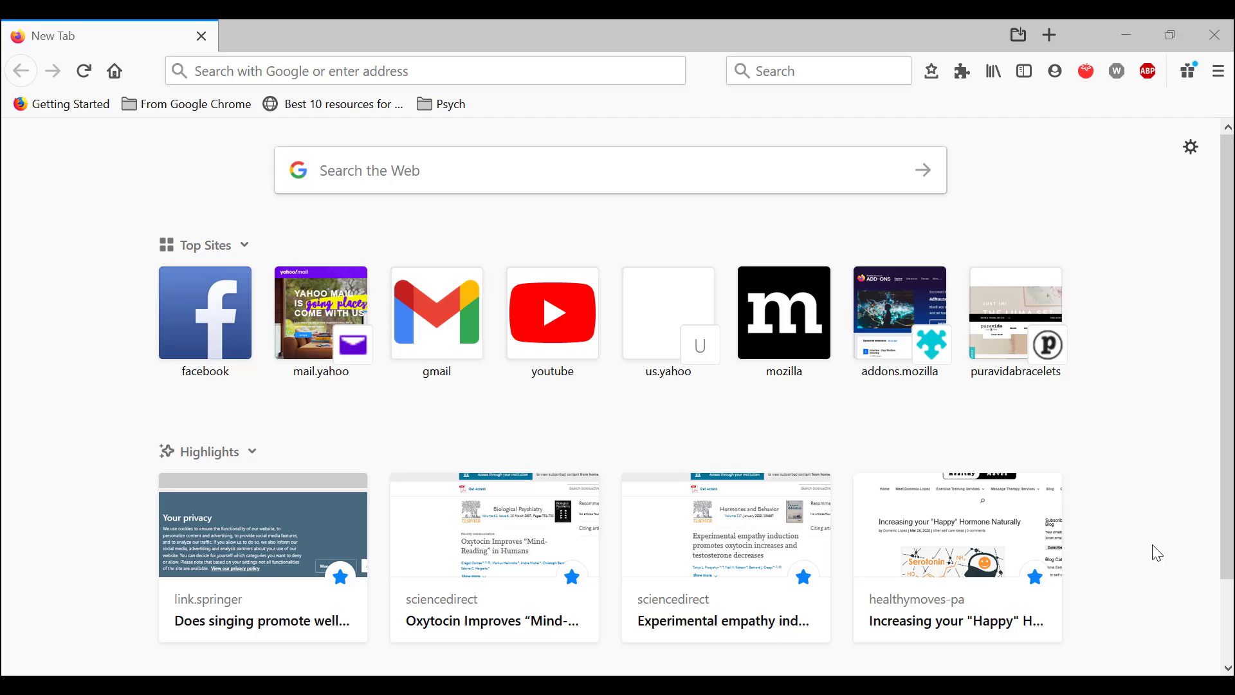
mouse_move(1212, 35)
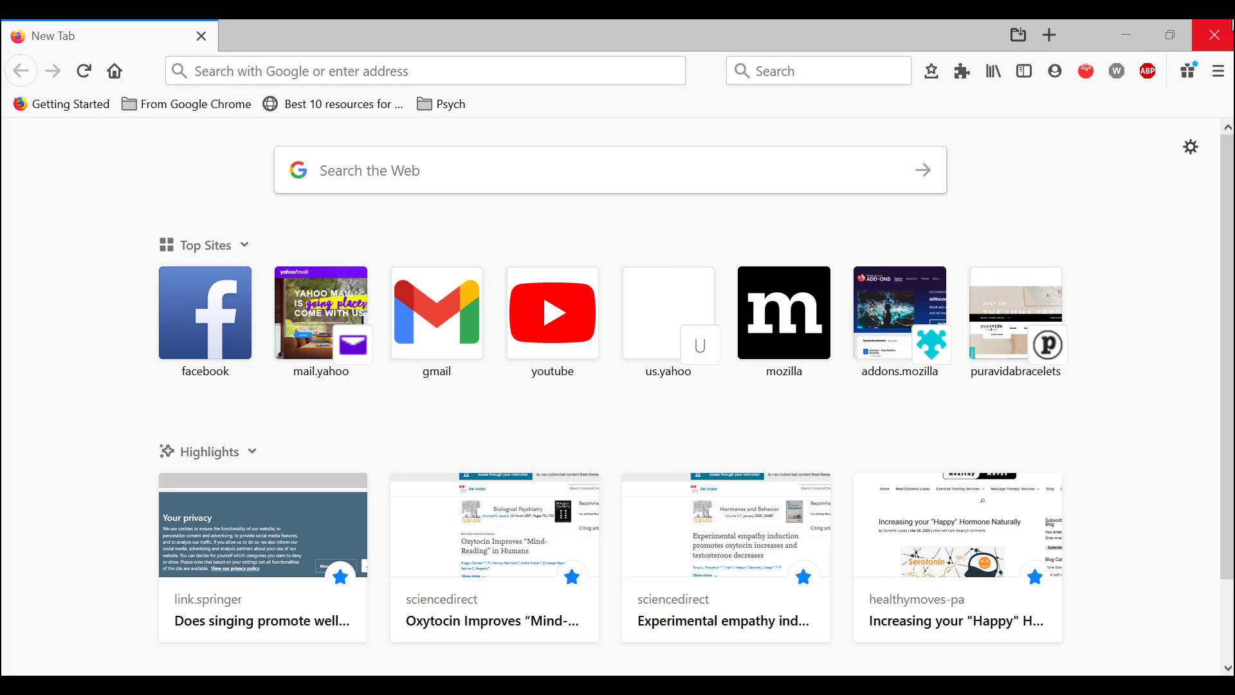
mouse_move(1215, 71)
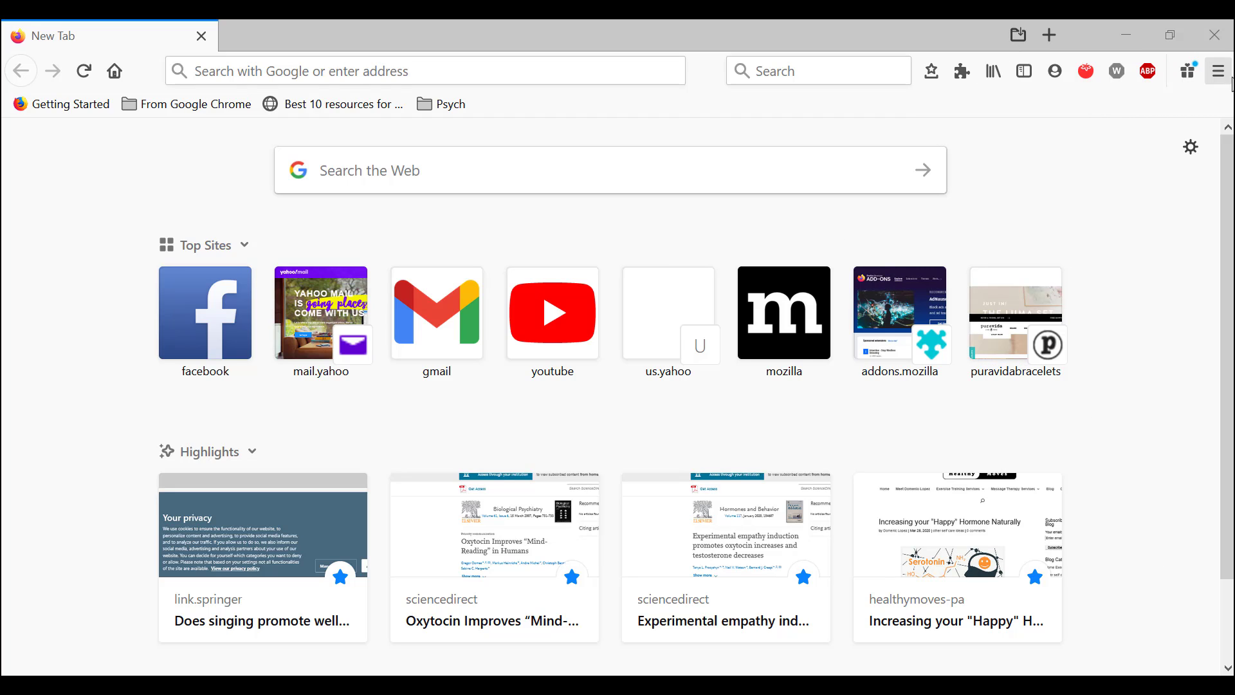
- Open the full browsing history in the Library window from the Firefox menu
click(1217, 71)
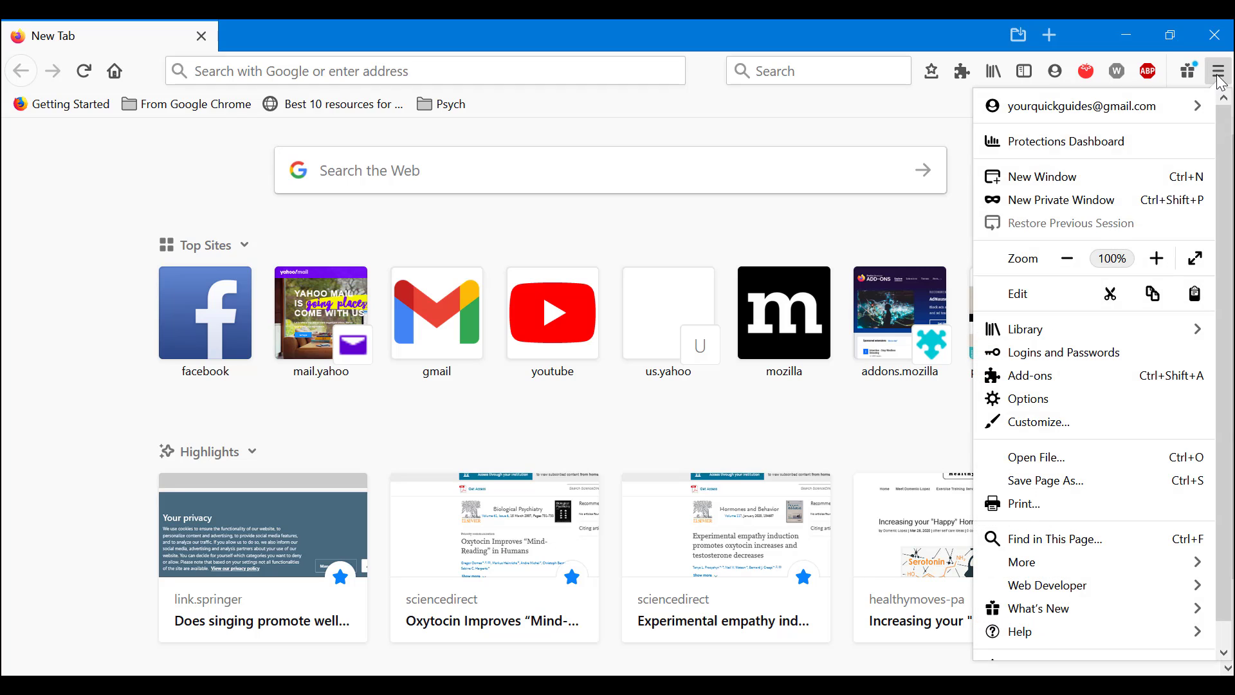
mouse_move(1062, 320)
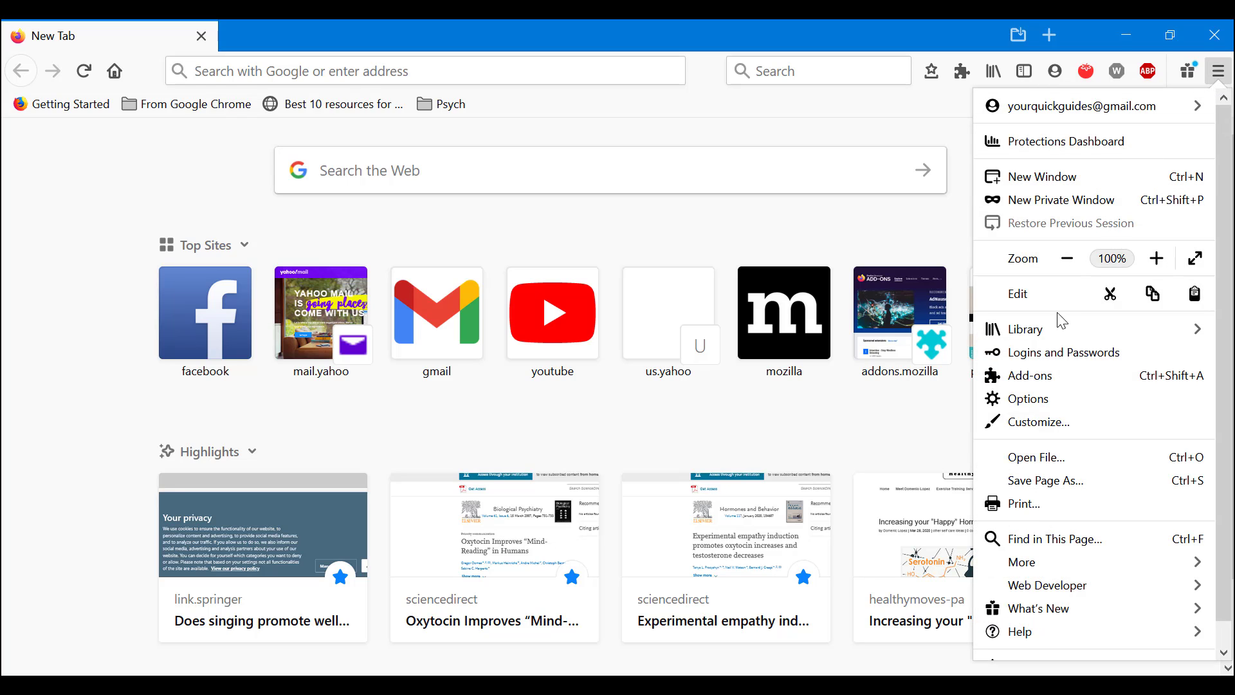
click(1020, 329)
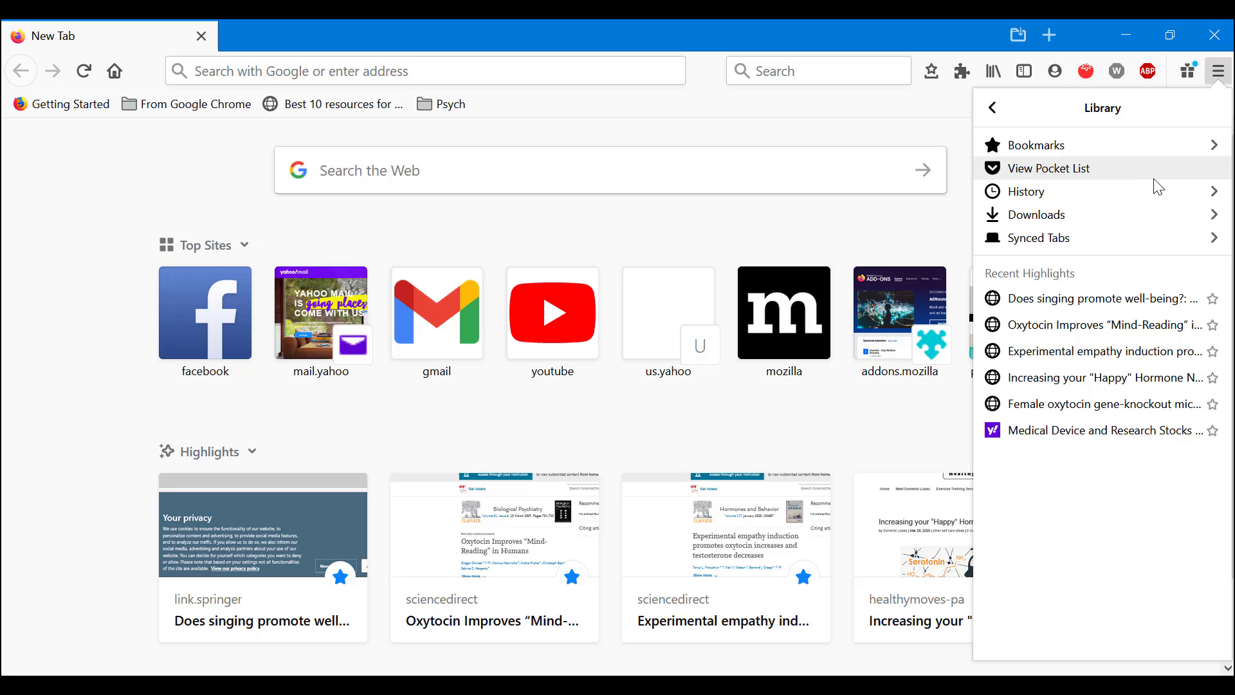
mouse_move(1060, 197)
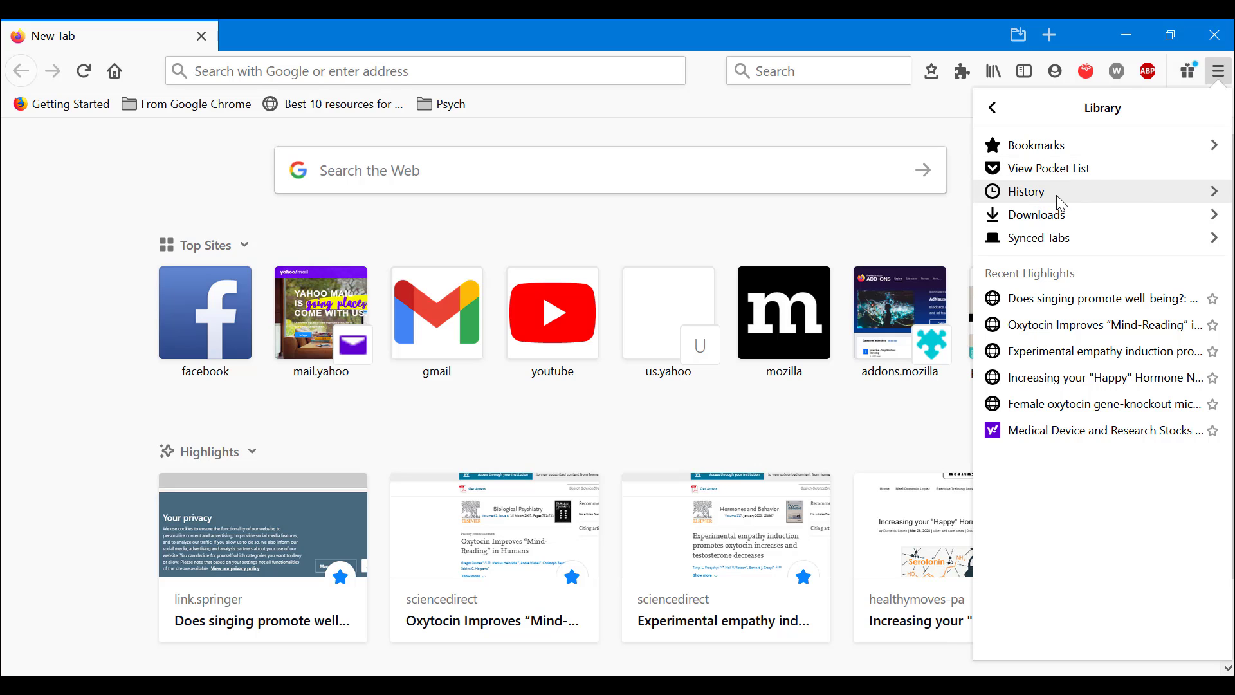
click(1027, 190)
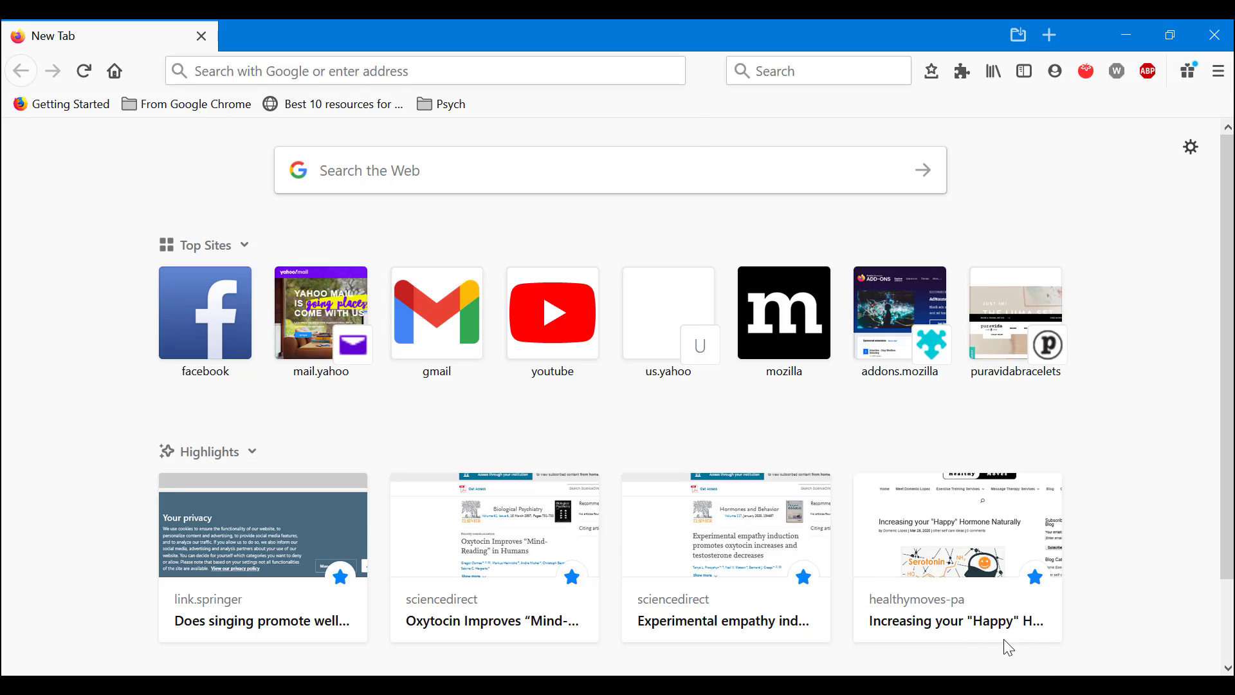
click(993, 71)
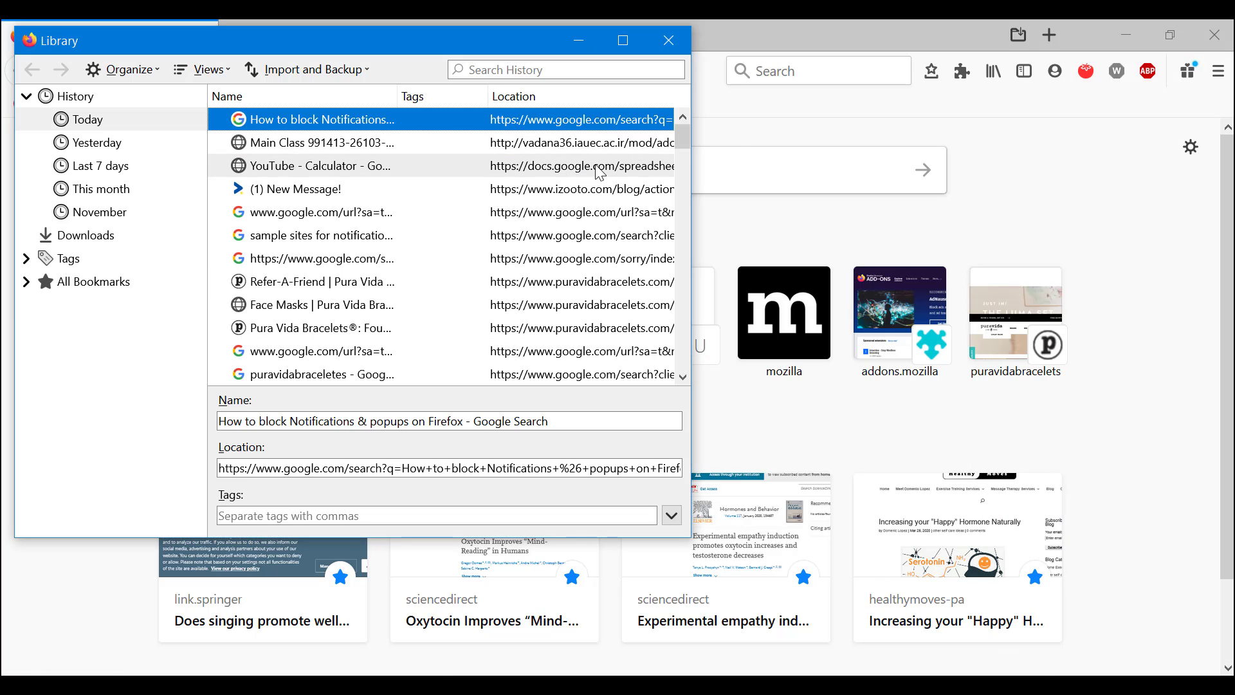
mouse_move(572, 293)
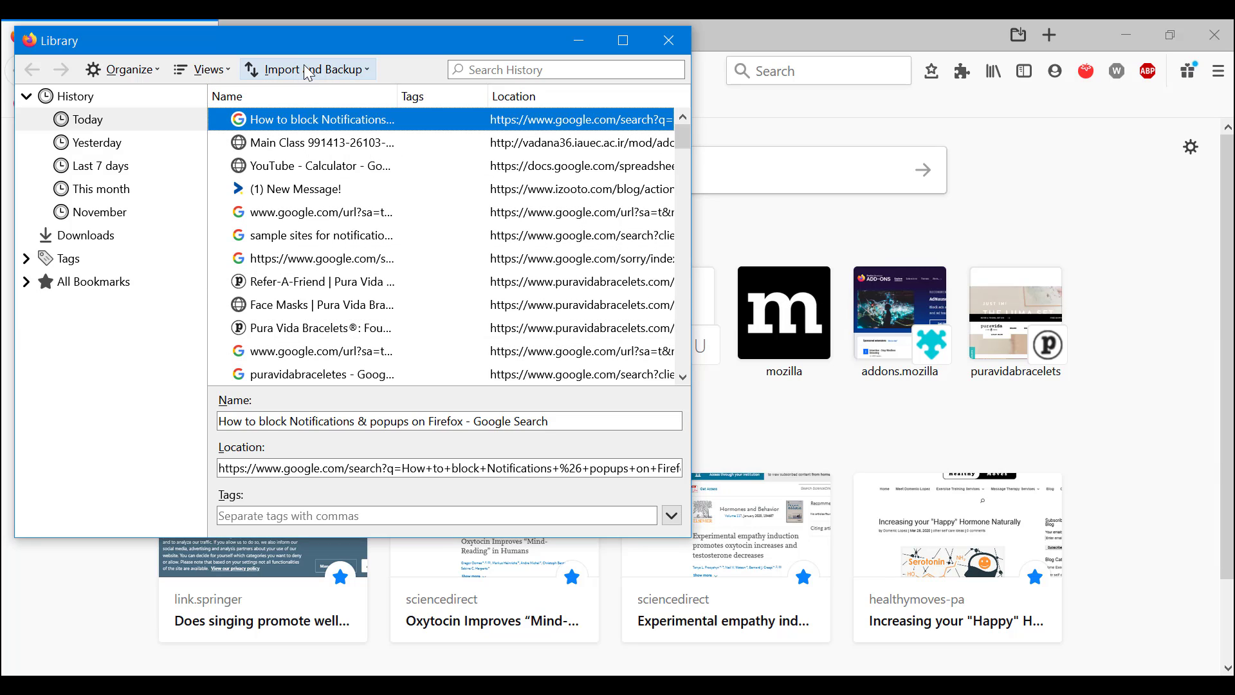
mouse_move(306, 70)
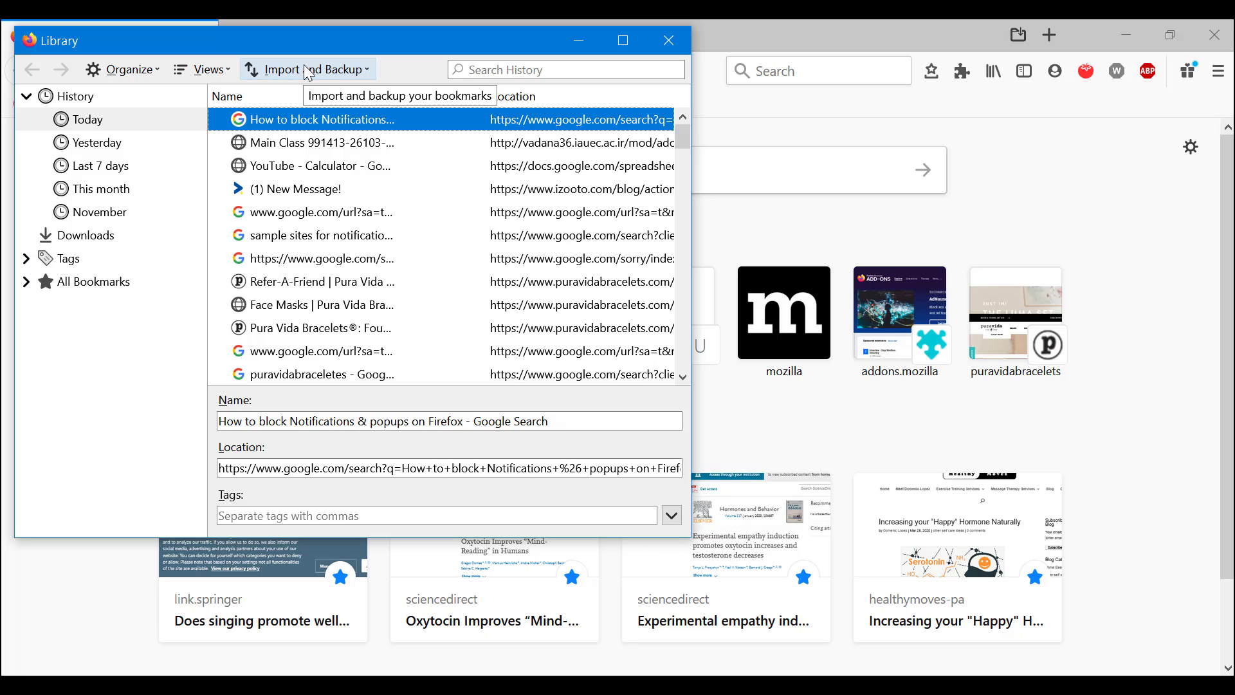
- Save a bookmarks backup named 'Datebackup' to the Desktop
click(307, 70)
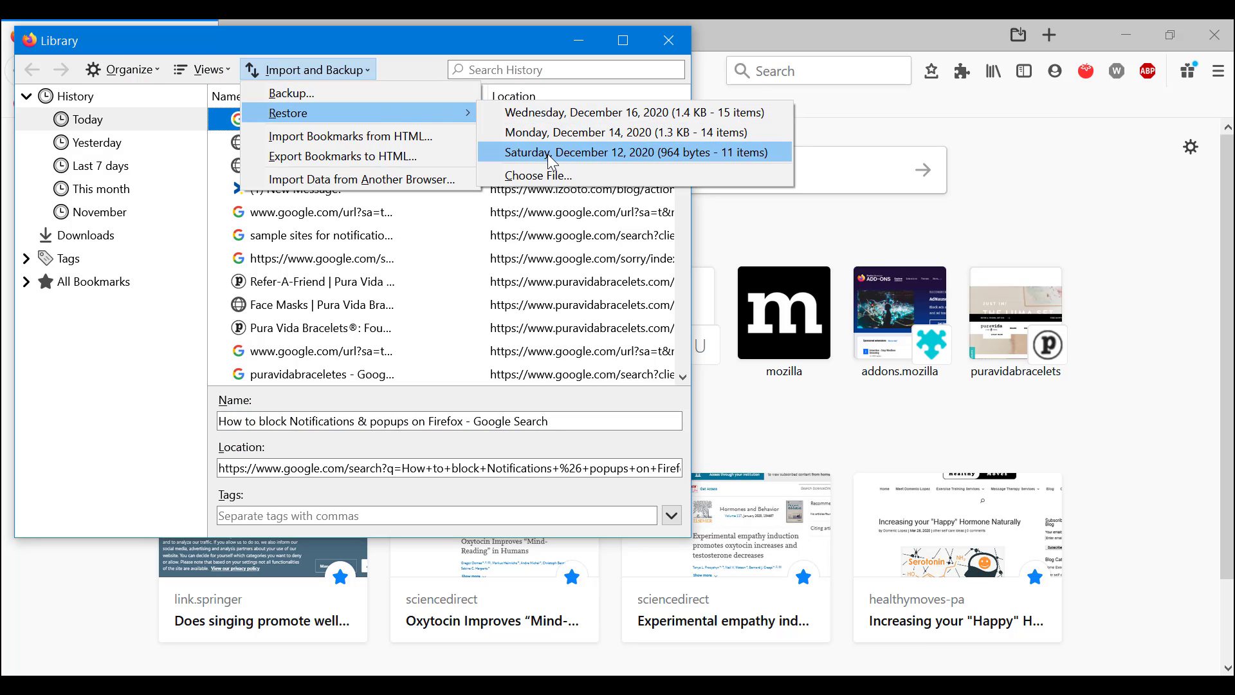
mouse_move(455, 113)
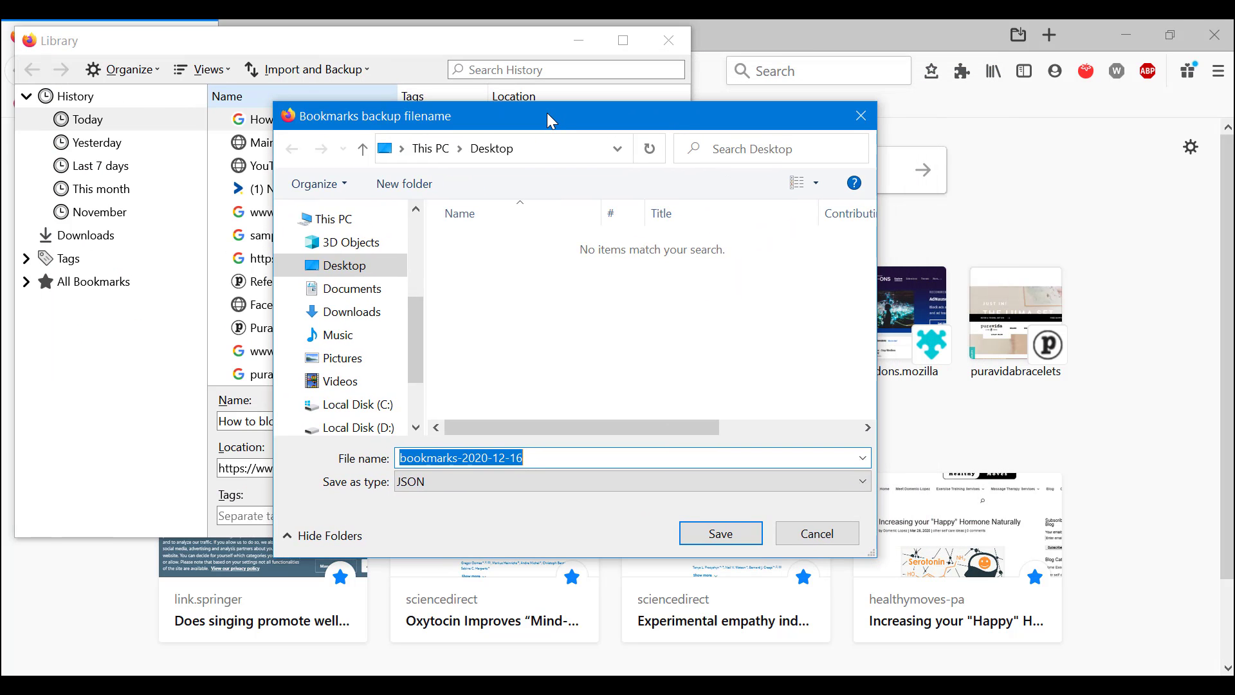
text(Dateb)
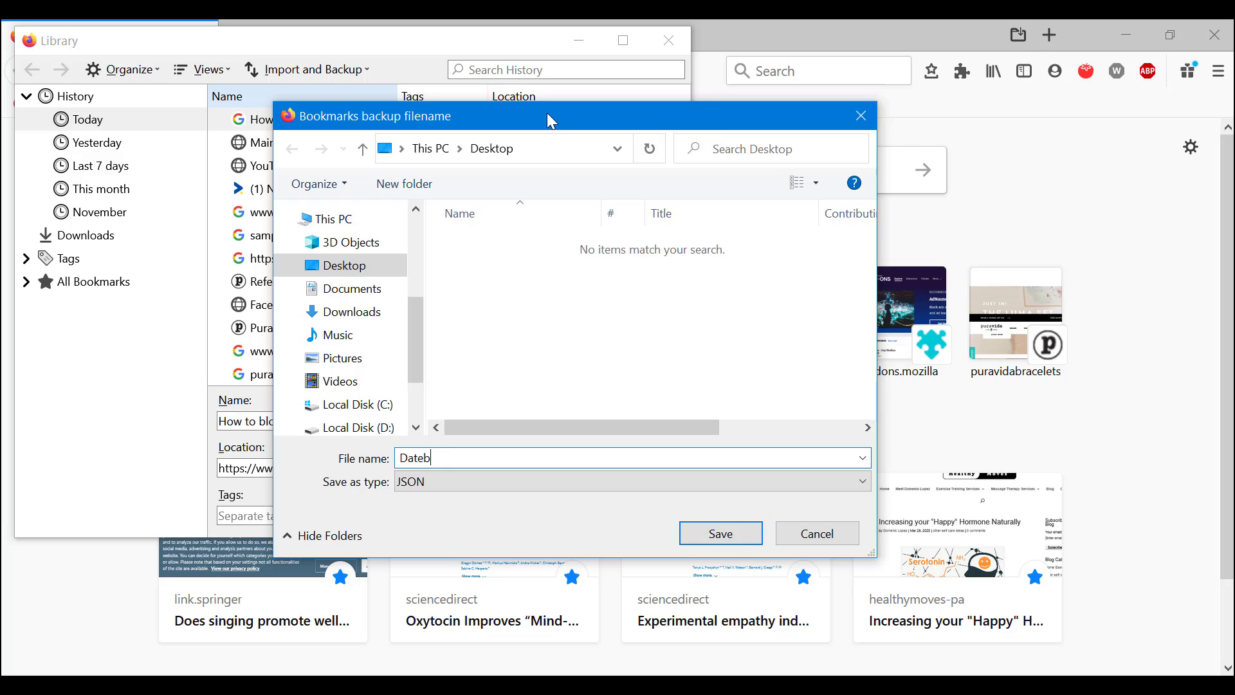
text(ackup)
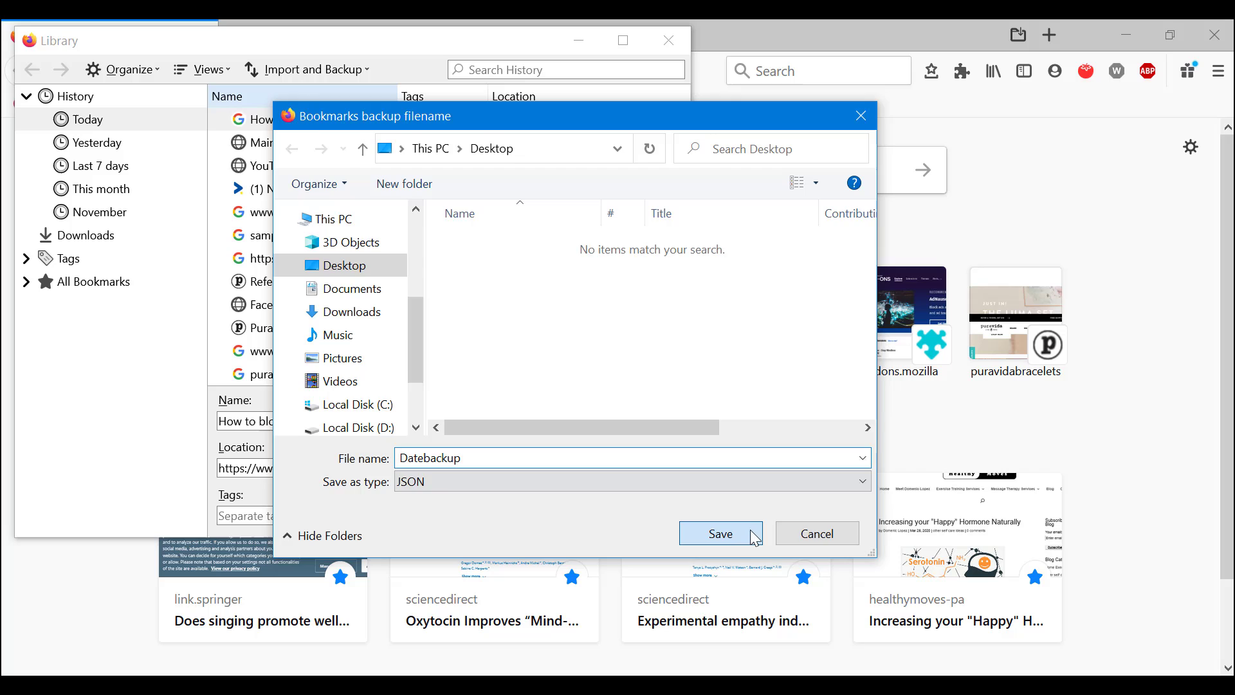
click(313, 70)
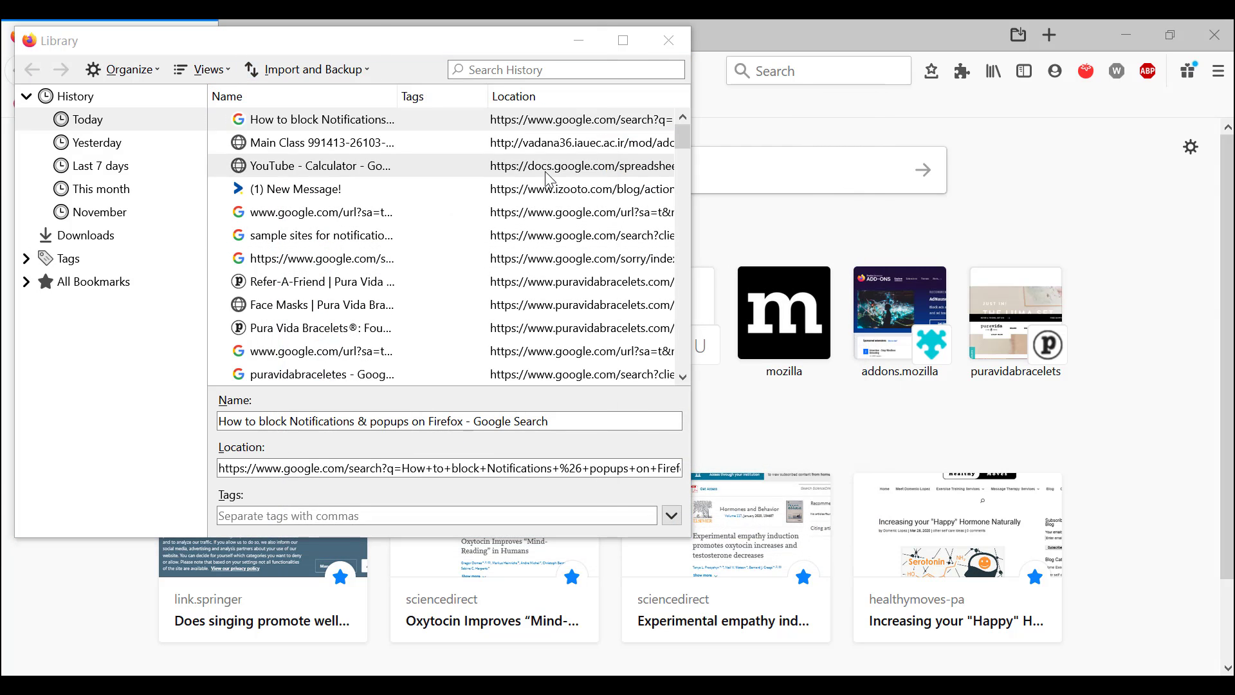
- Pick Datebackup.json from the Desktop as the bookmarks restore file
click(306, 69)
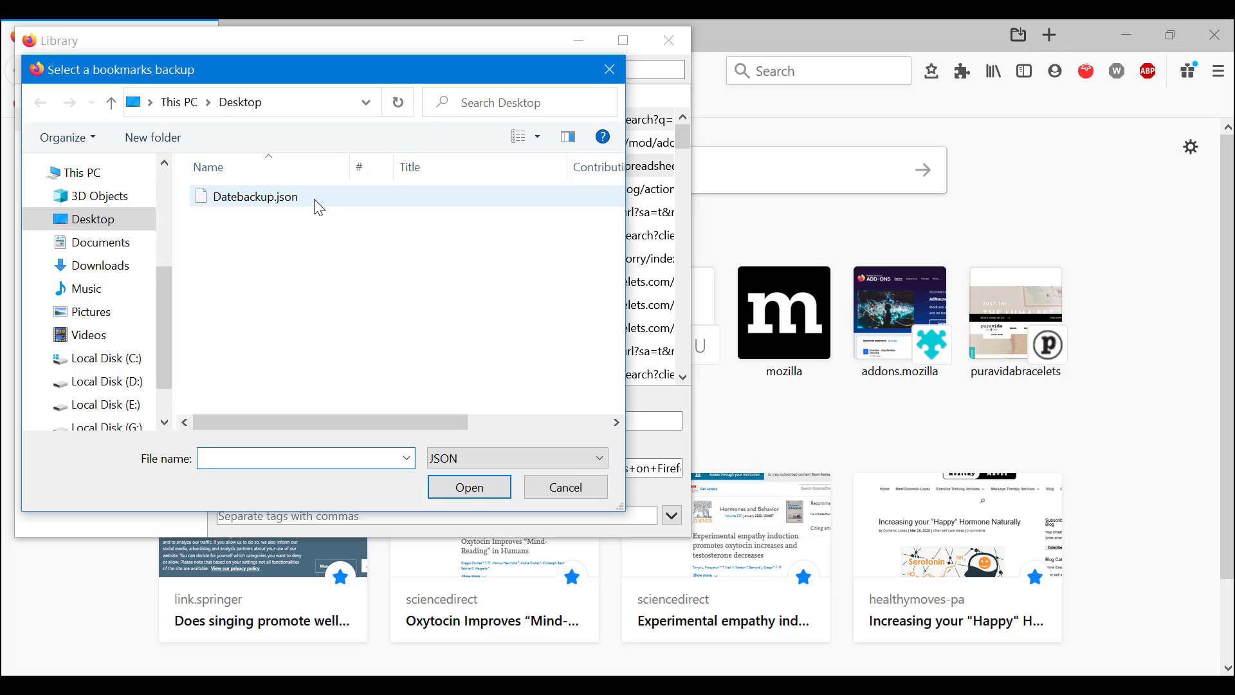
mouse_move(316, 201)
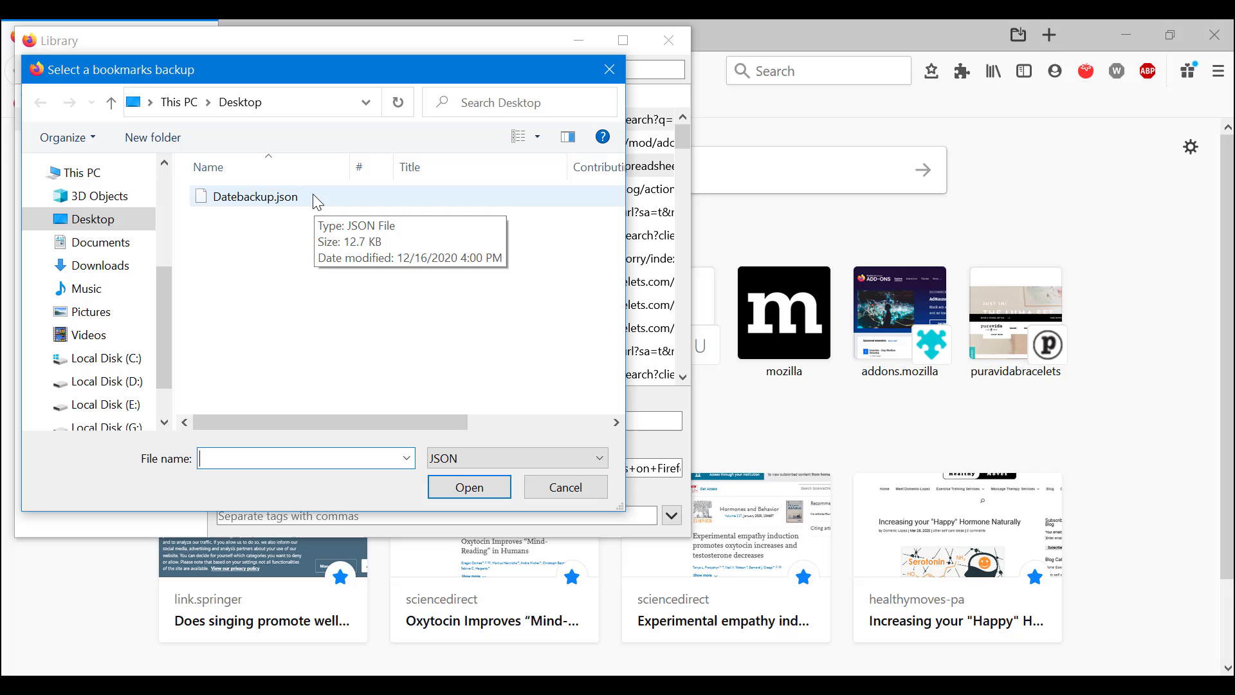
click(564, 487)
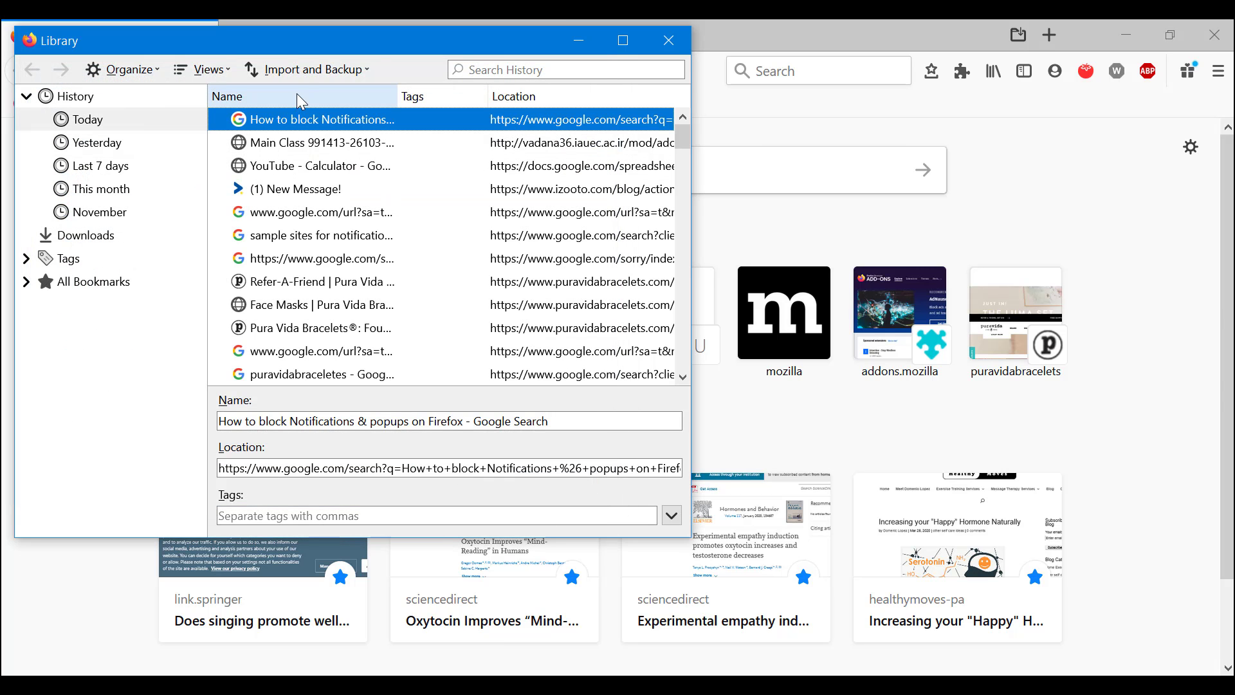
- Export the bookmarks to the Desktop as an HTML file named 'bookmarks html'
click(309, 69)
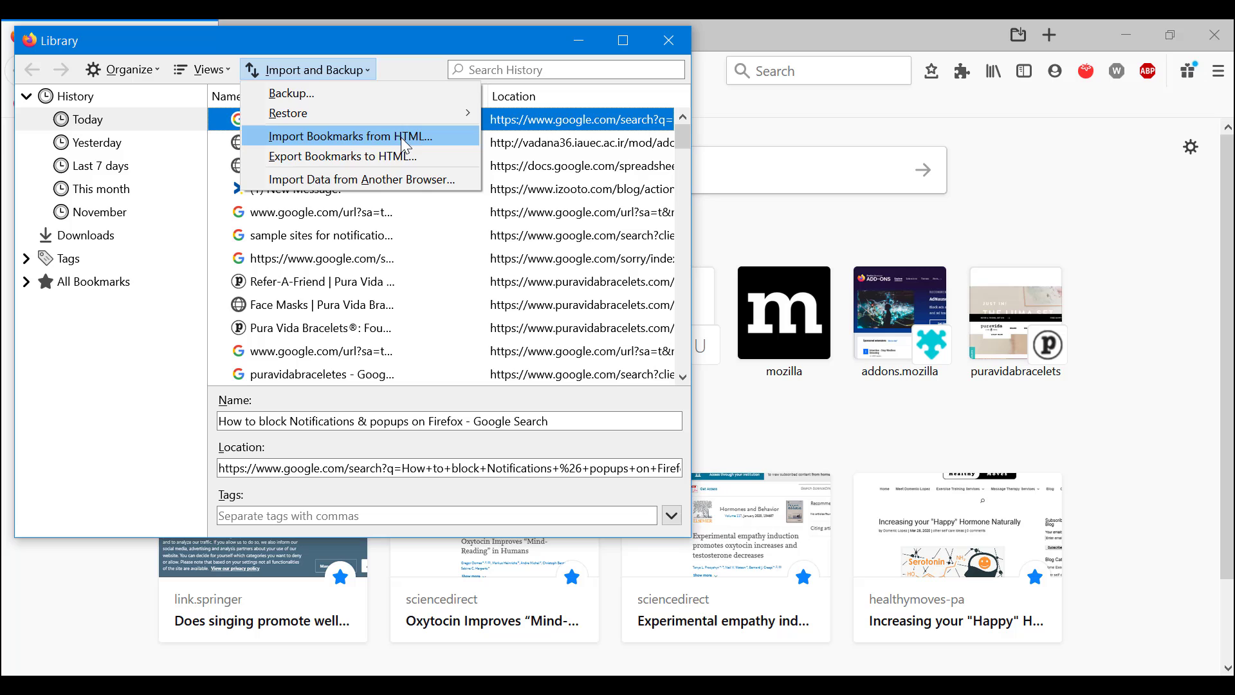
mouse_move(431, 141)
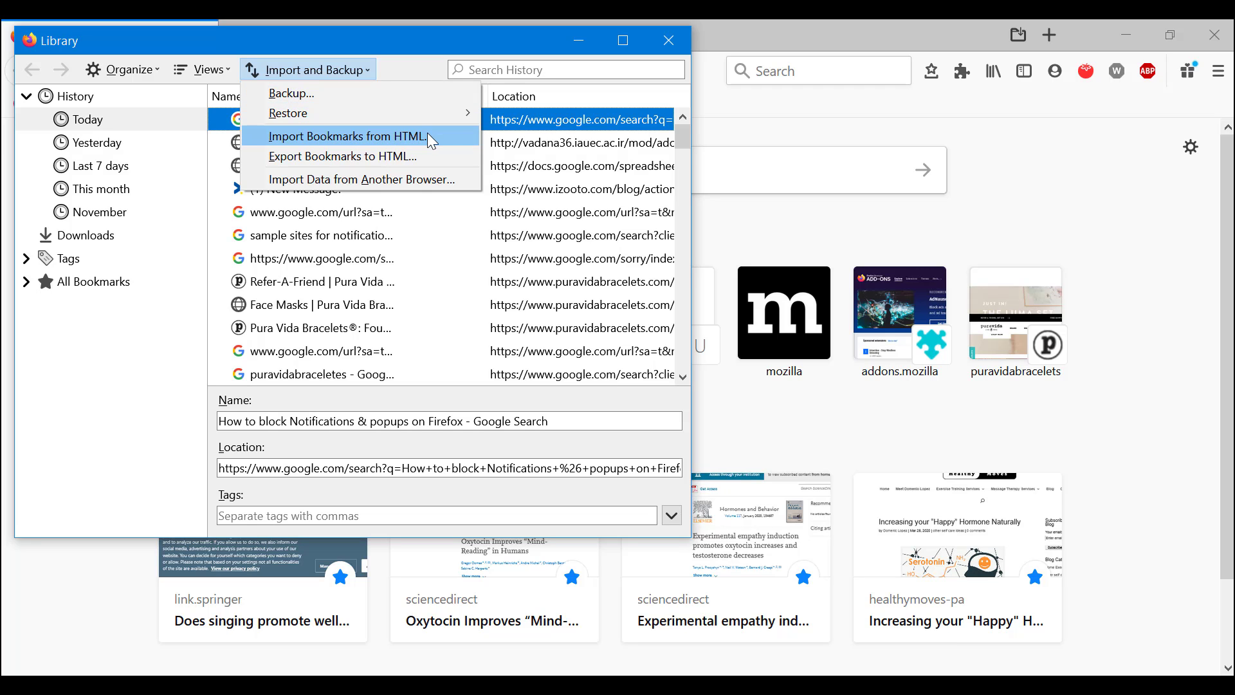
click(343, 156)
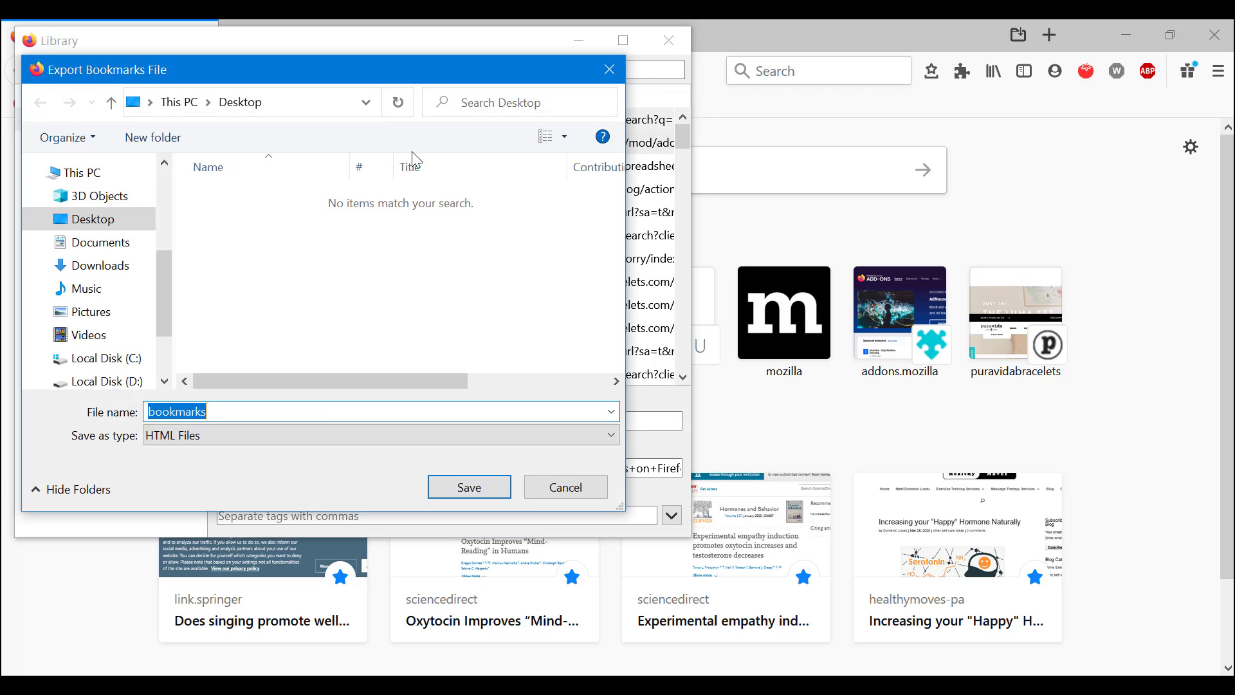
mouse_move(446, 646)
text( h)
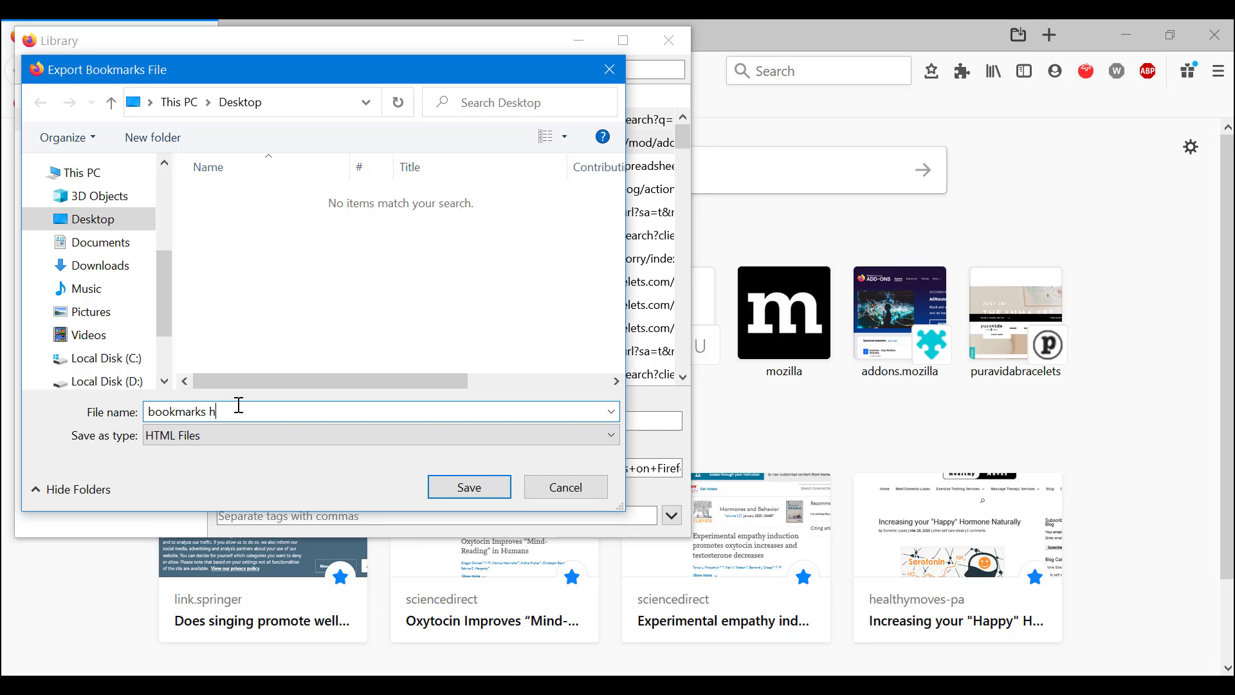
text(tml)
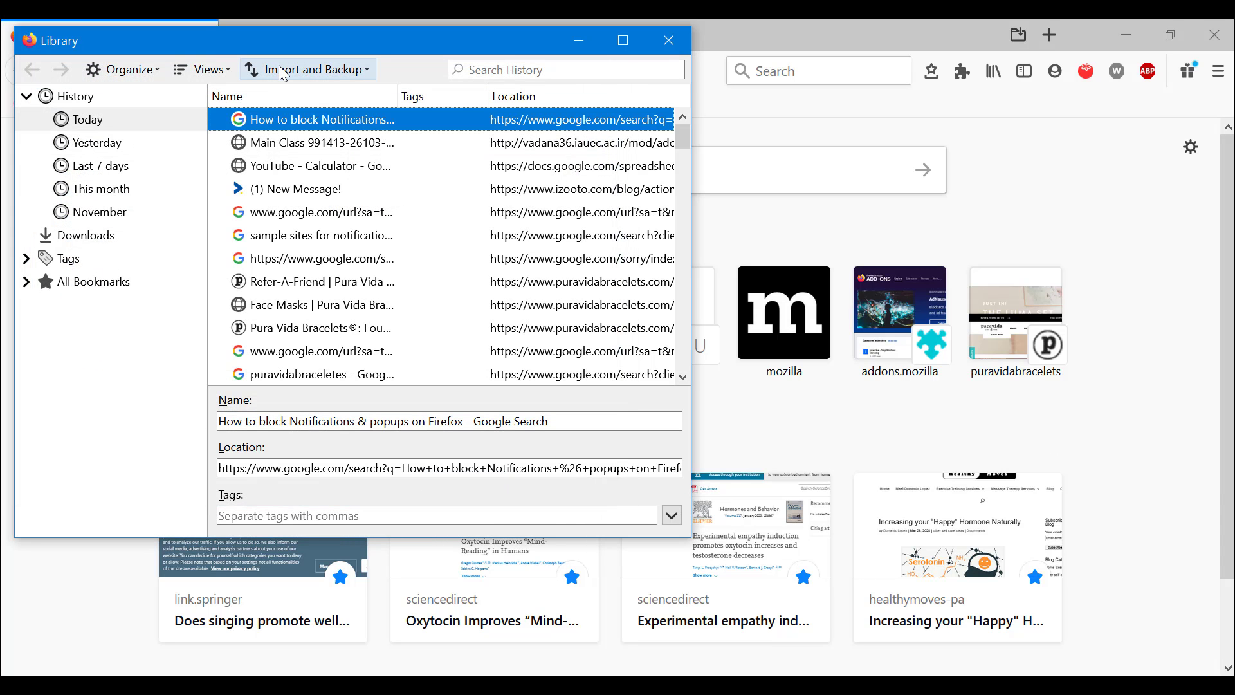
- Import bookmarks from the 'bookmarks html' file on the Desktop
click(307, 69)
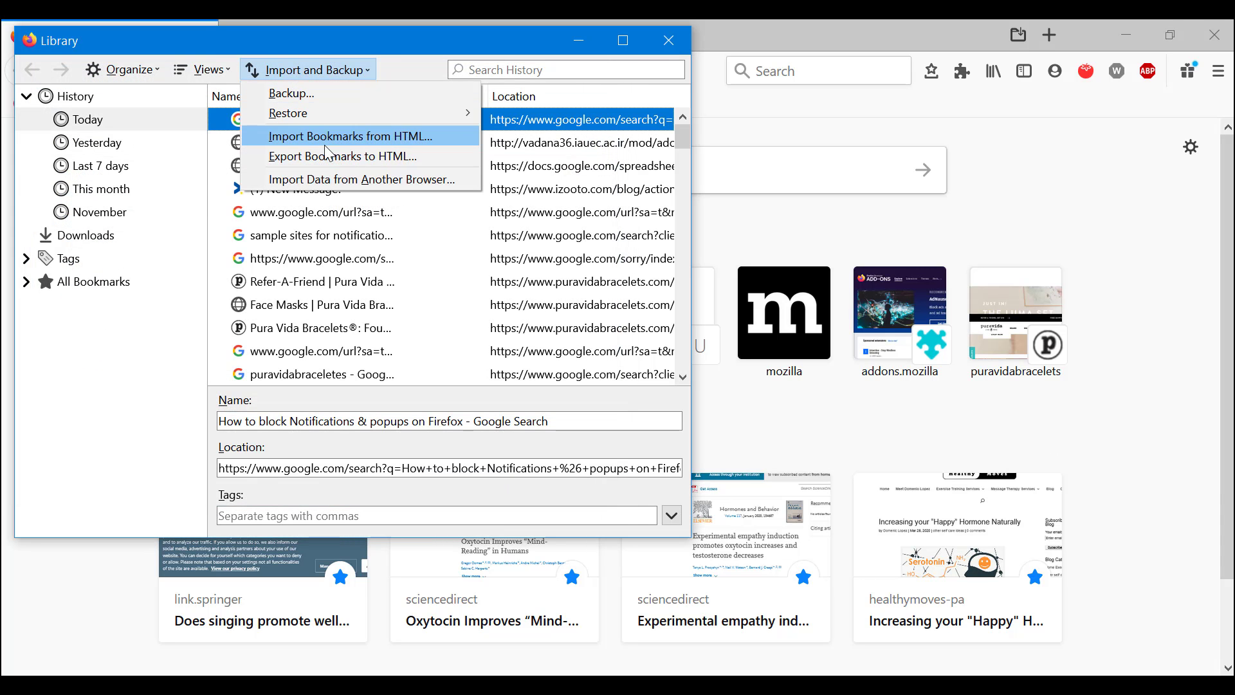
click(345, 136)
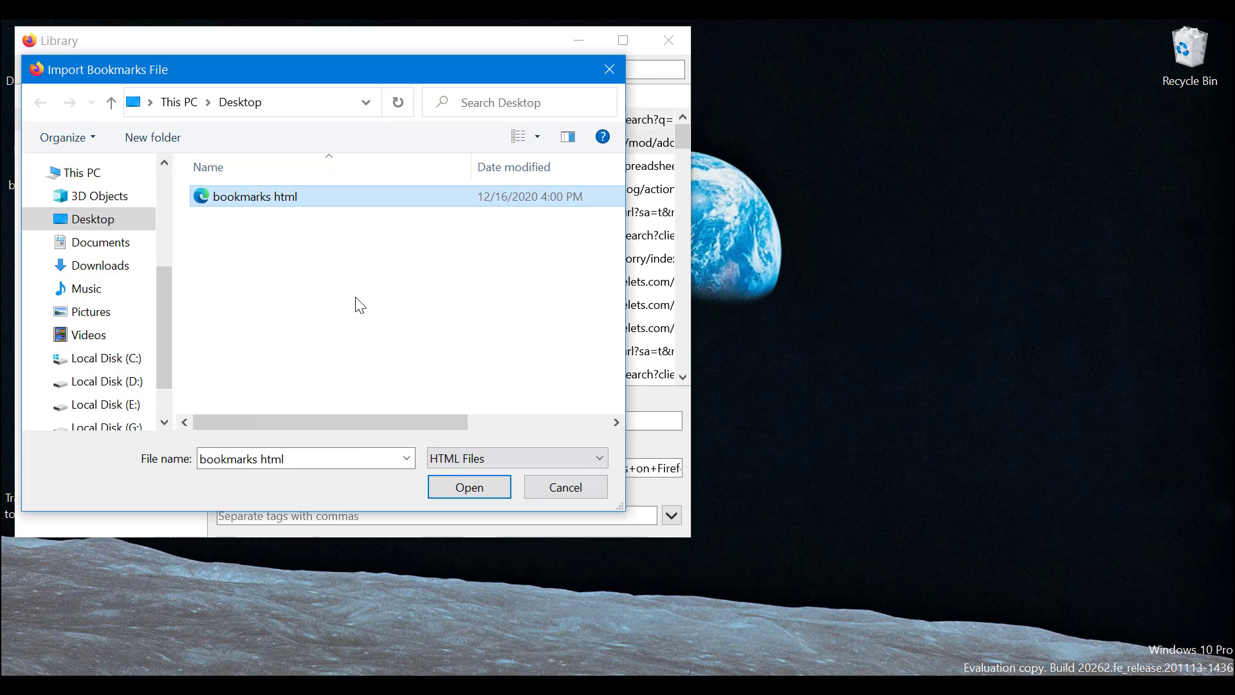
mouse_move(271, 267)
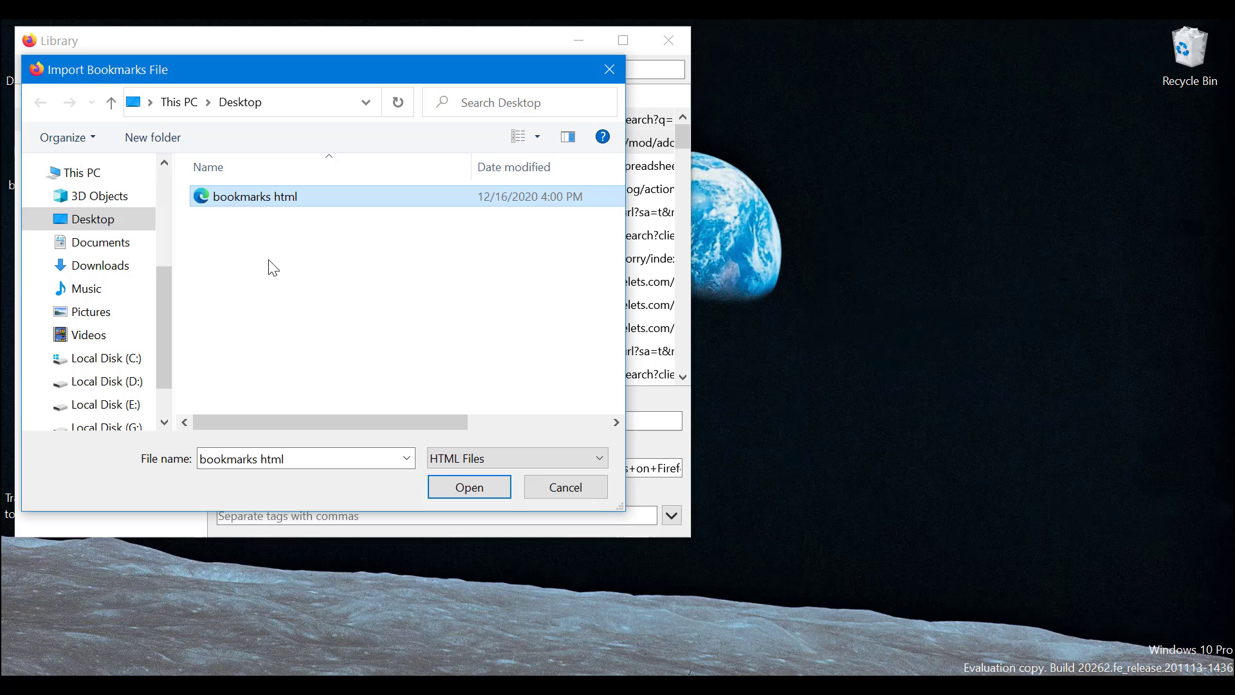
click(468, 486)
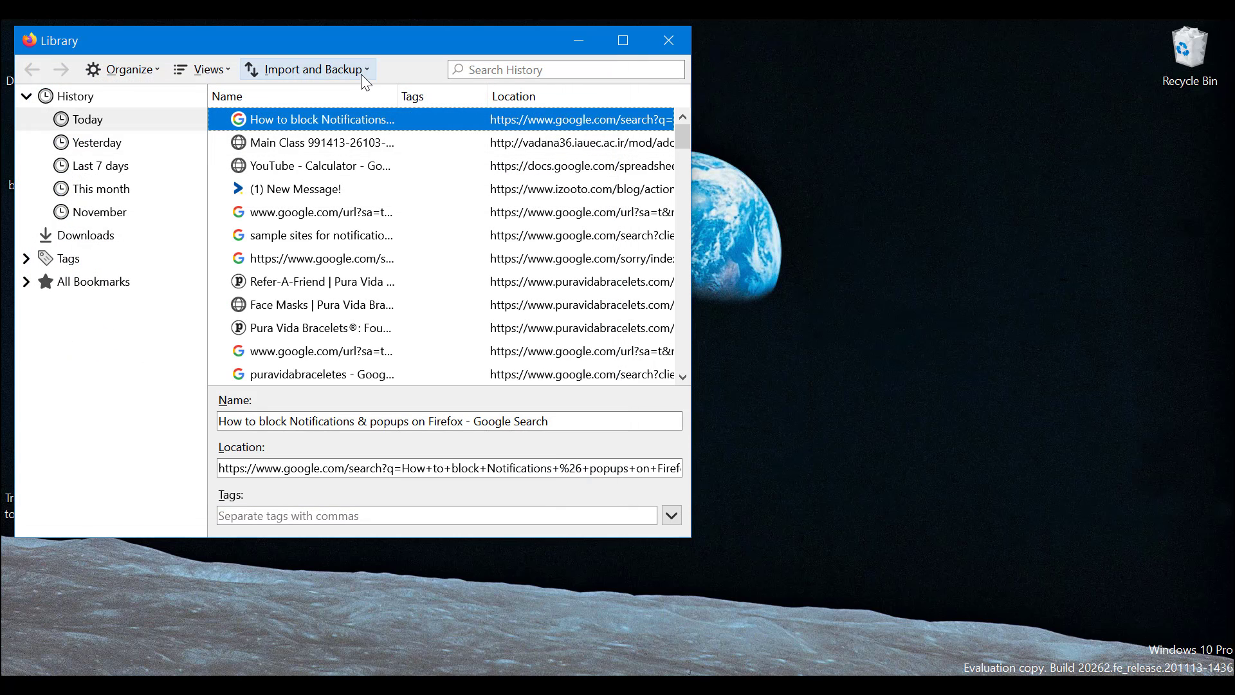
- View the Restore list of backups, then reopen the Import and Backup choices
click(312, 69)
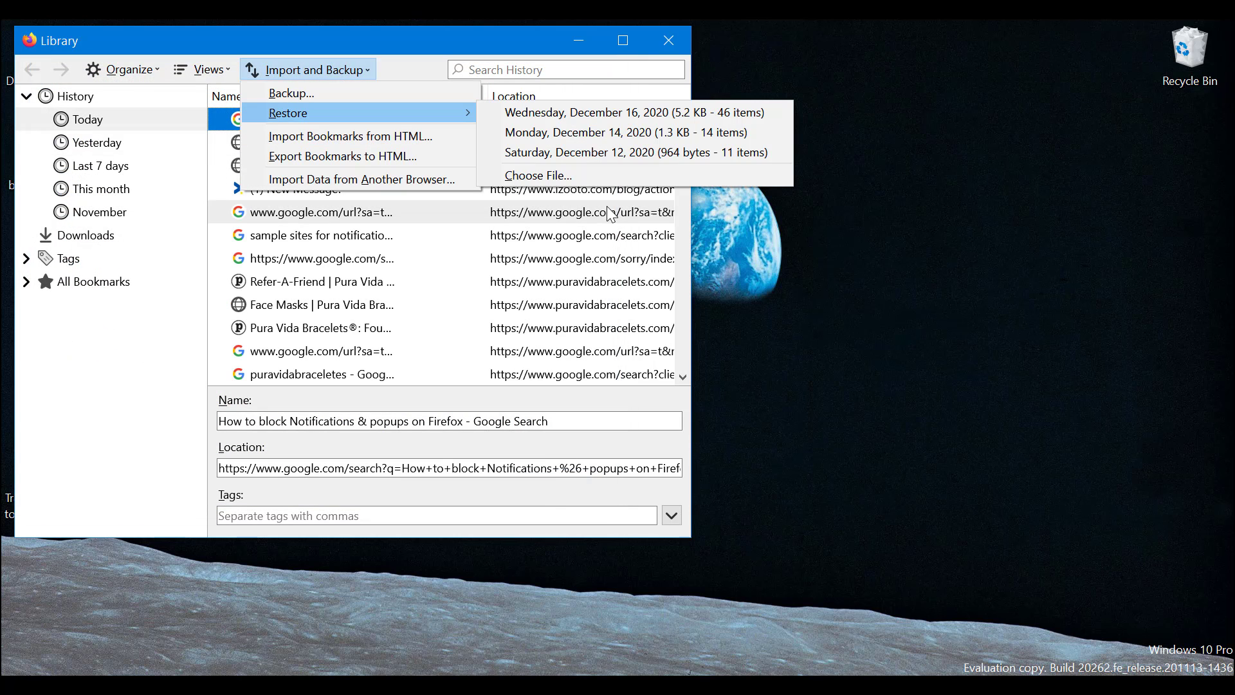
click(537, 175)
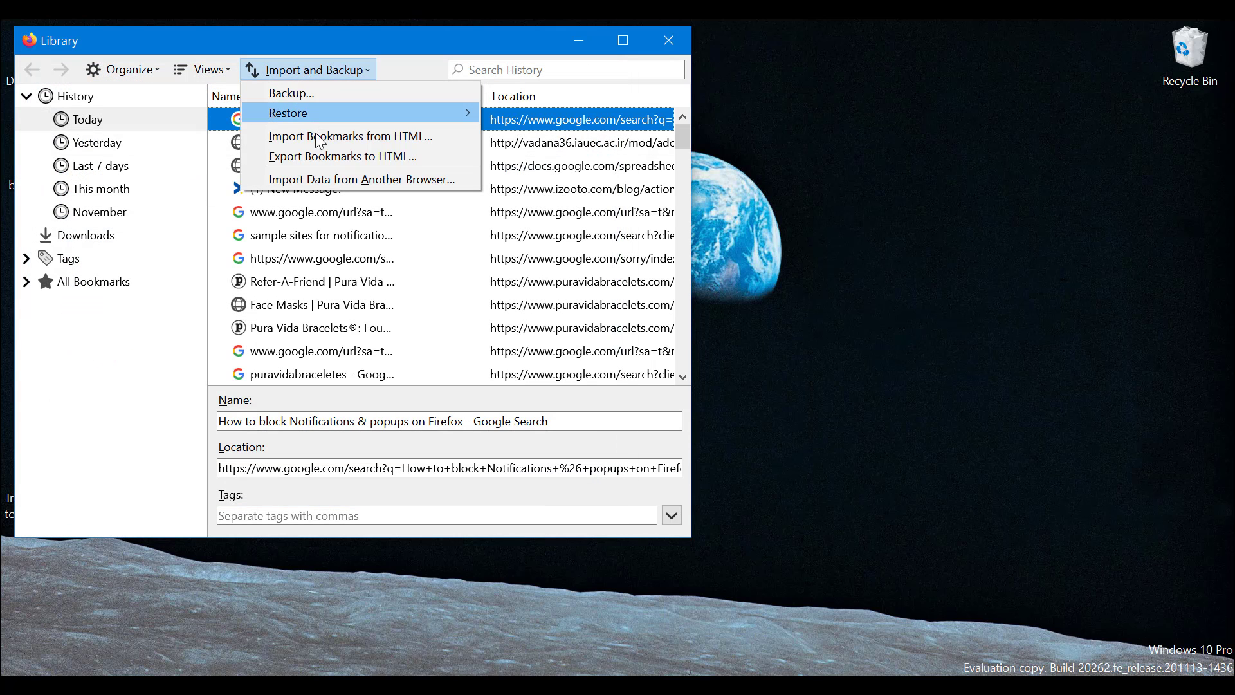
click(342, 155)
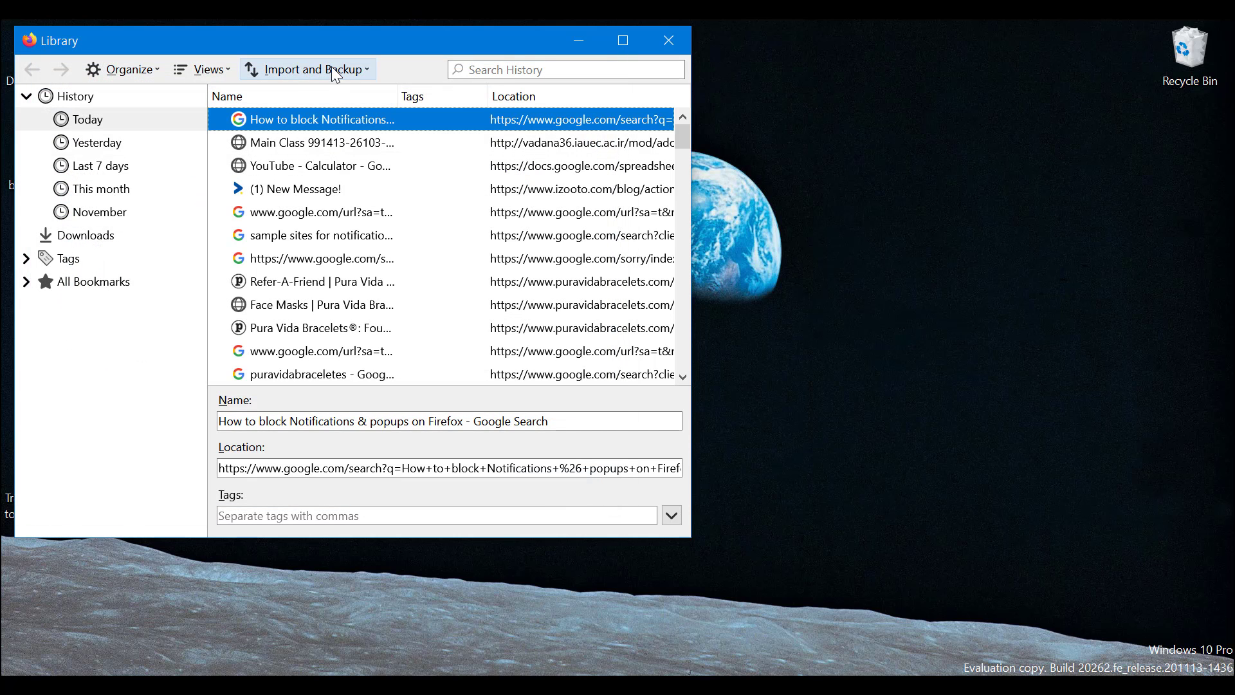
click(310, 69)
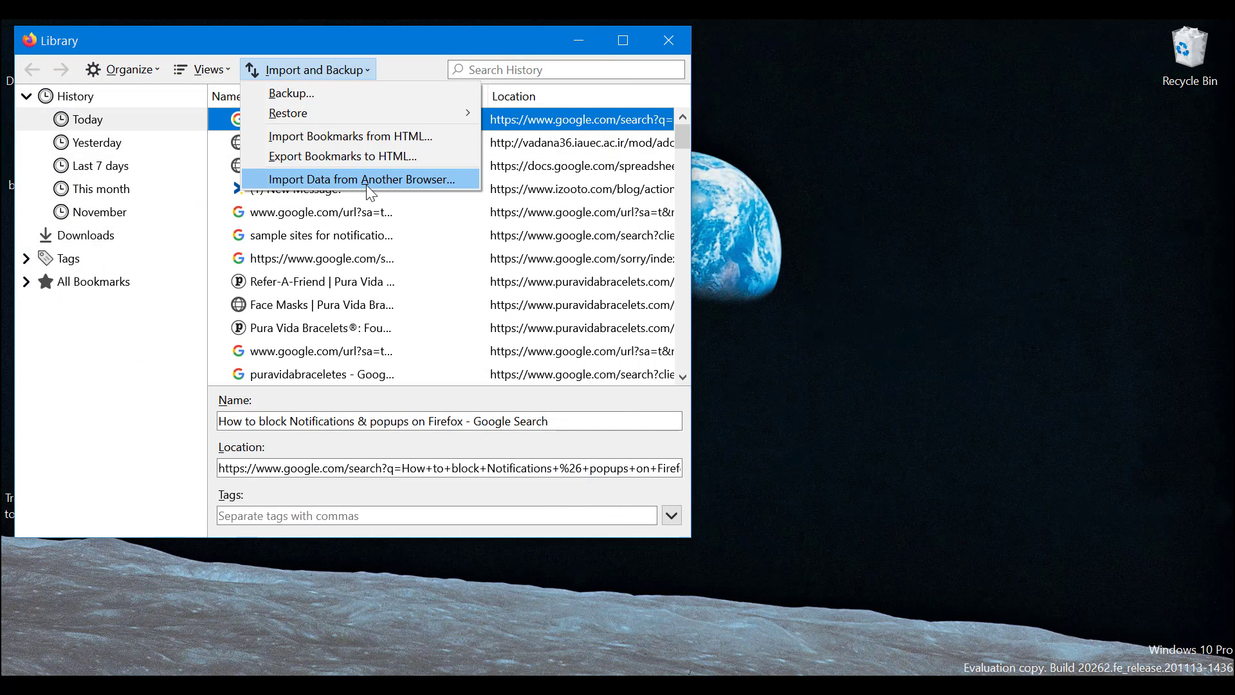
- Import cookies, history, logins and passwords, and favorites from Microsoft Edge
click(358, 180)
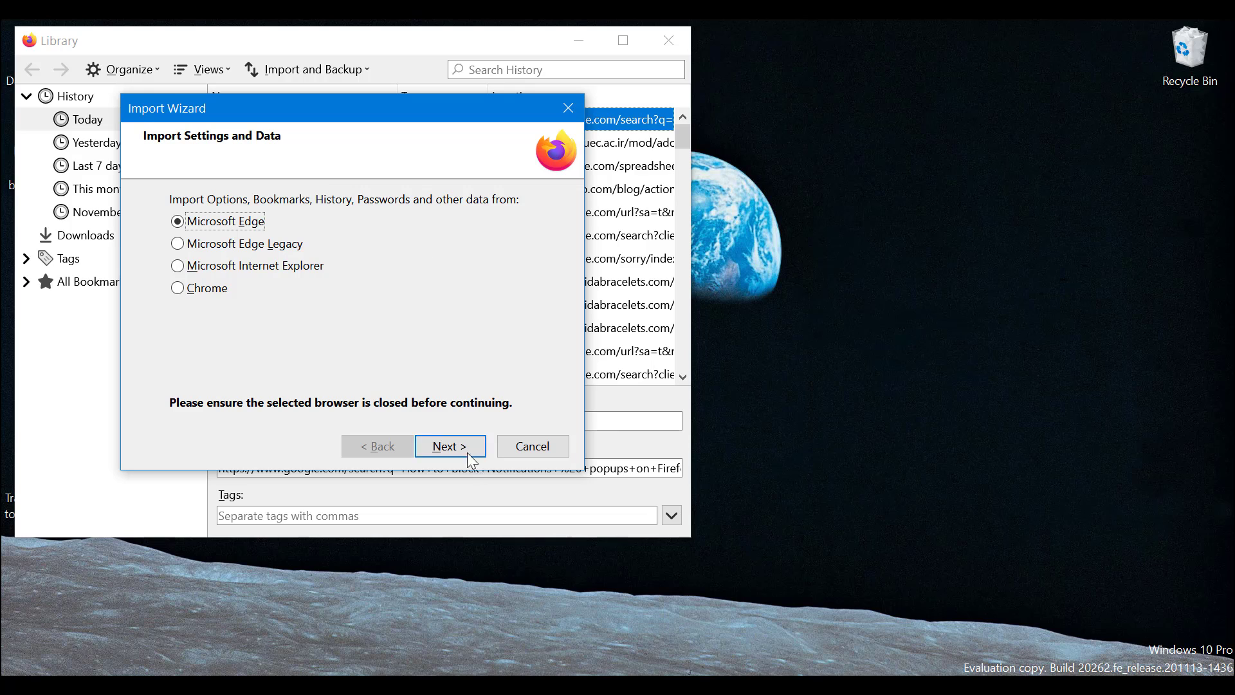
click(449, 446)
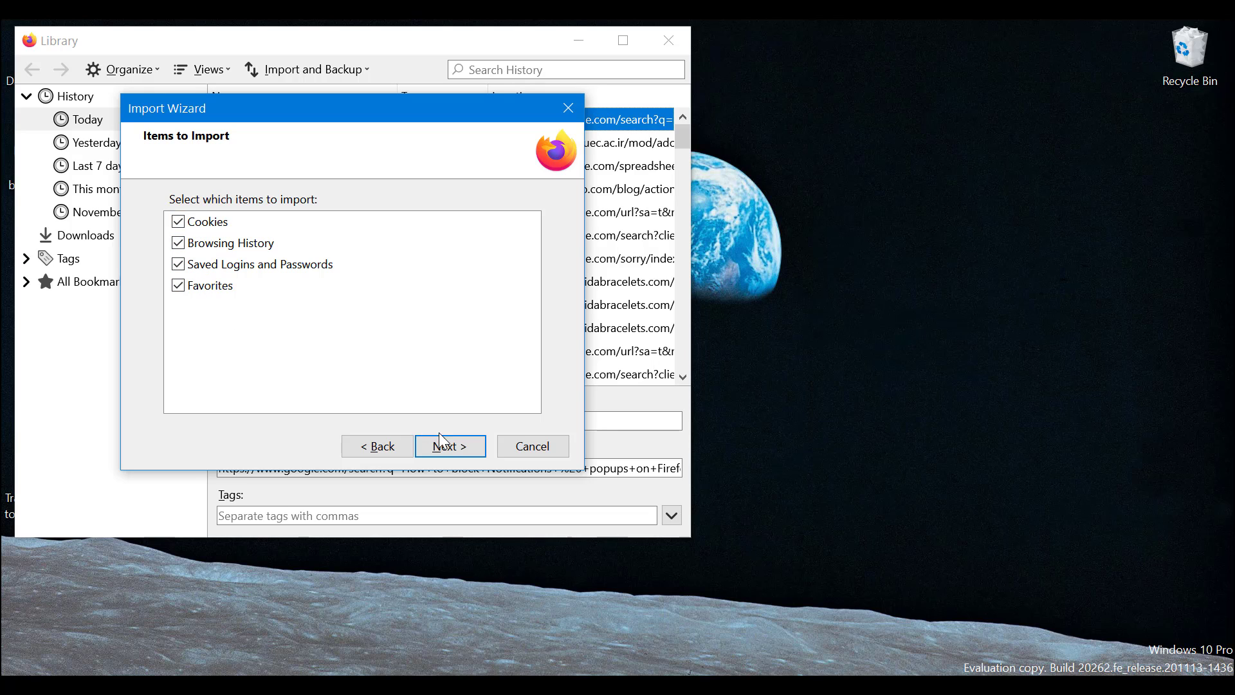
click(449, 446)
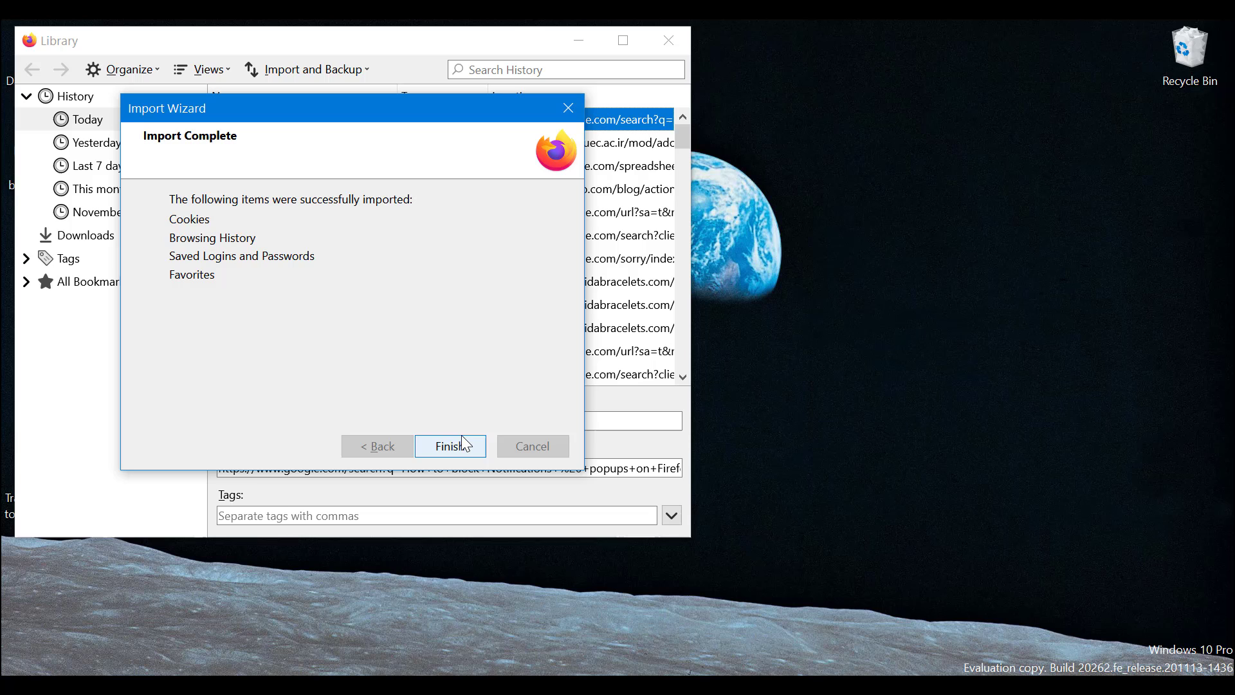
click(449, 446)
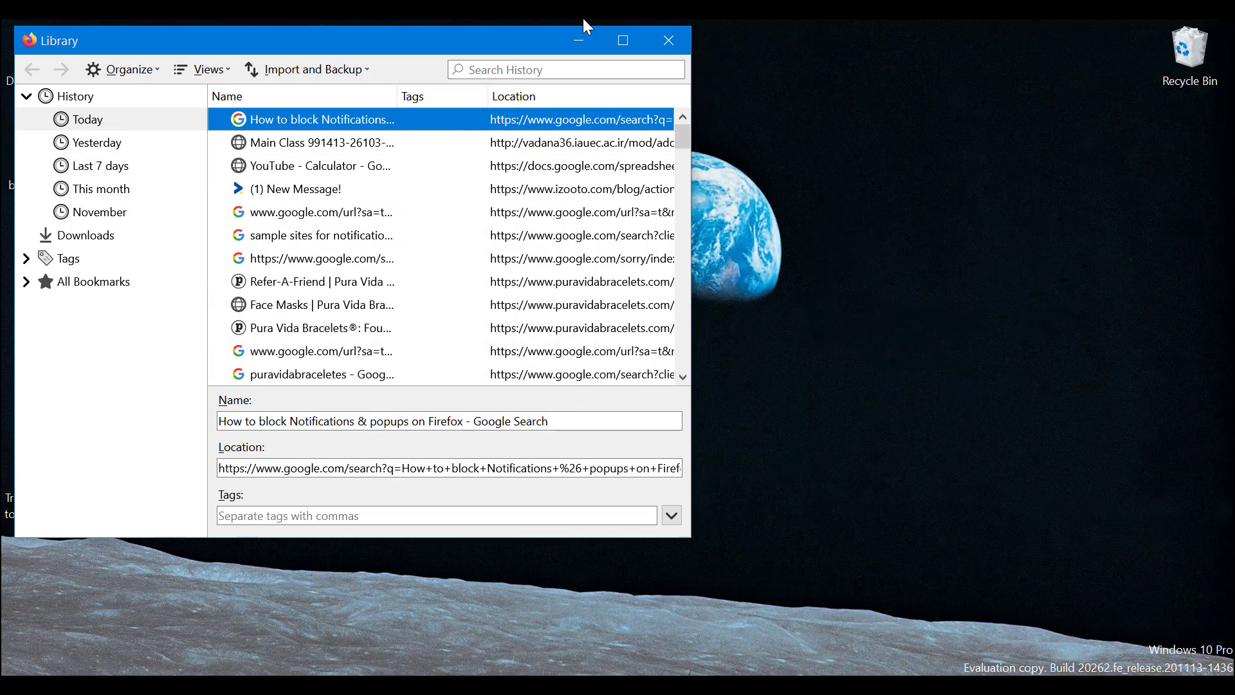
mouse_move(313, 69)
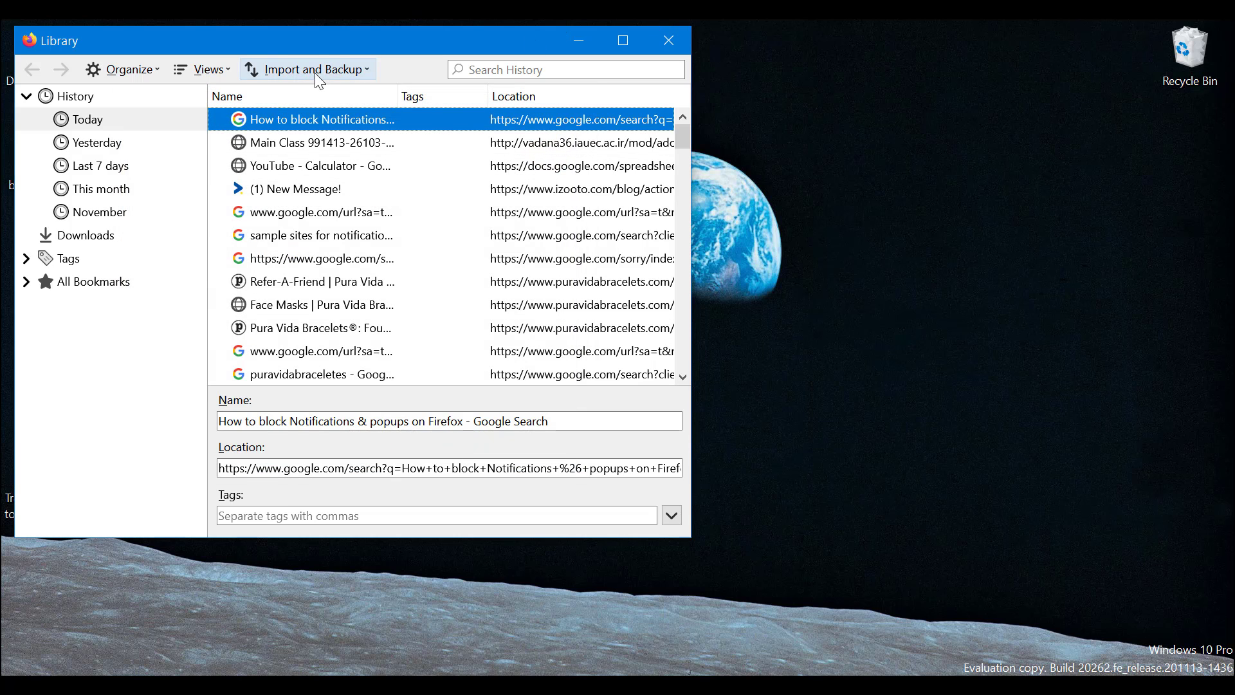
- Show the Restore list with three dated automatic bookmark backups
click(307, 70)
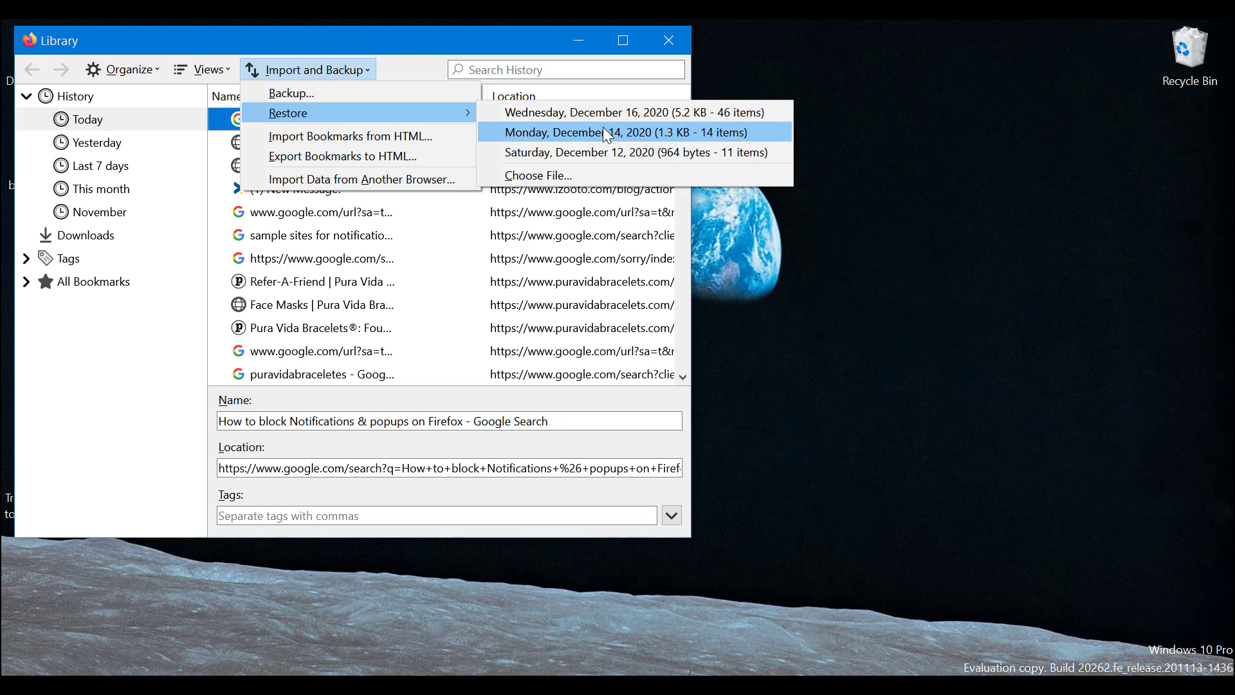
mouse_move(343, 155)
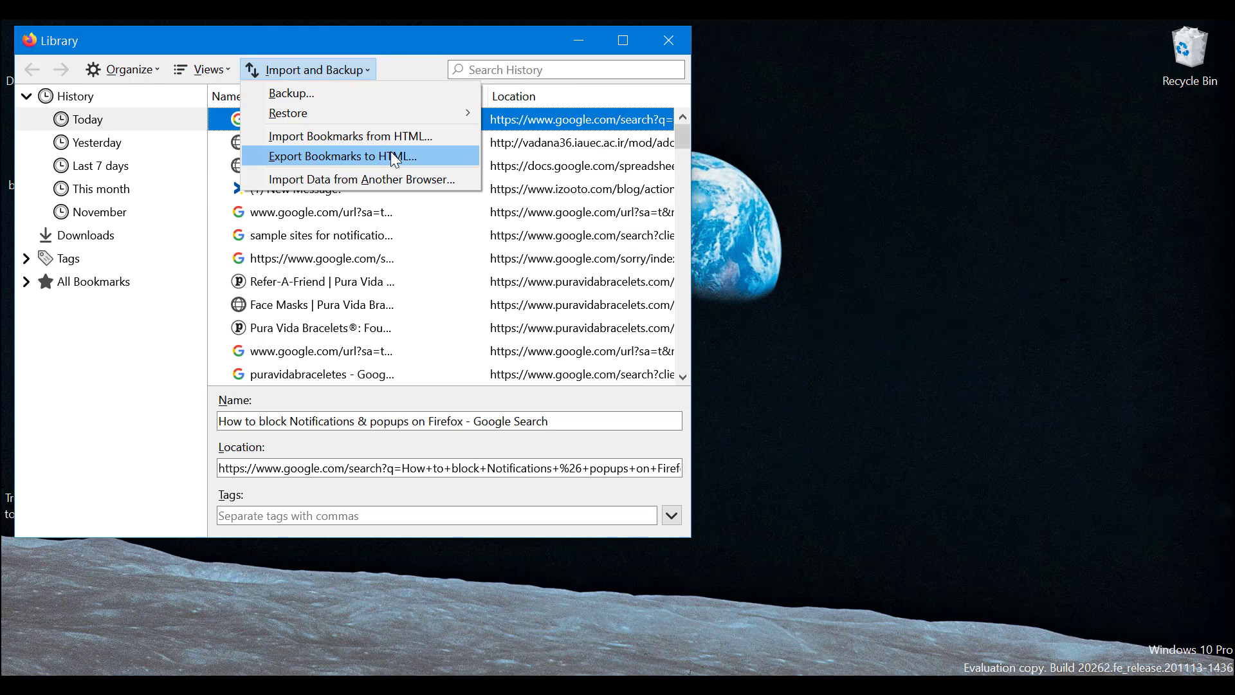
mouse_move(370, 130)
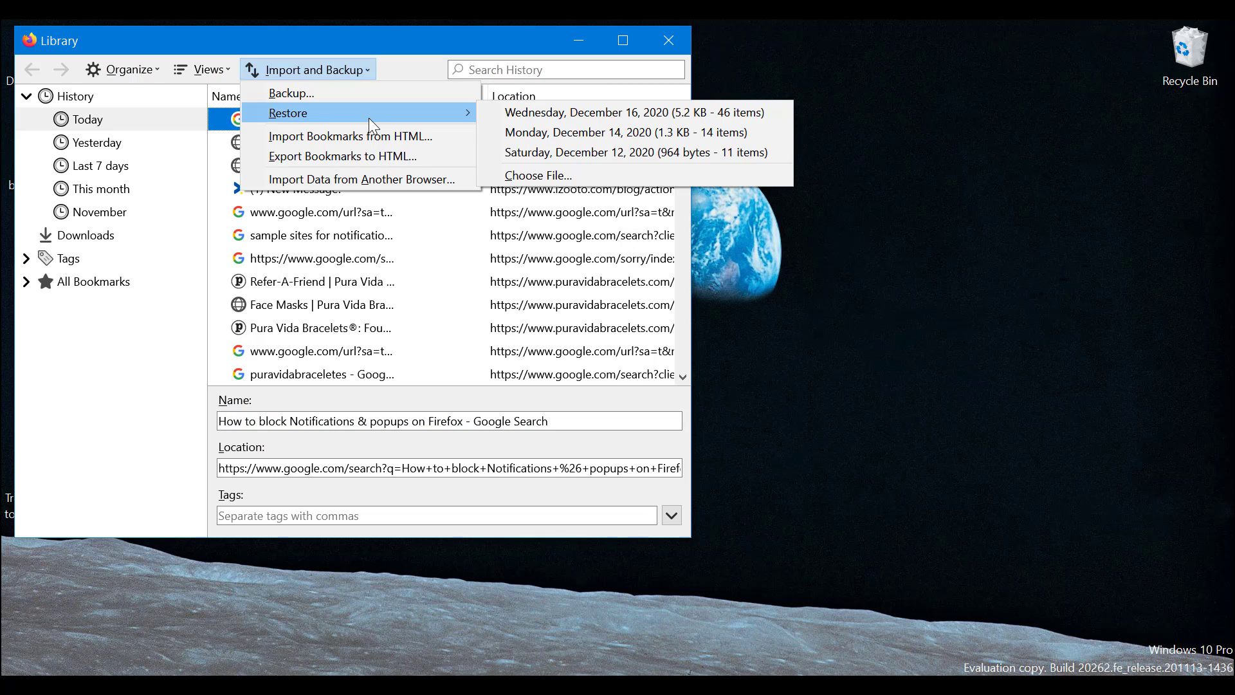
mouse_move(408, 26)
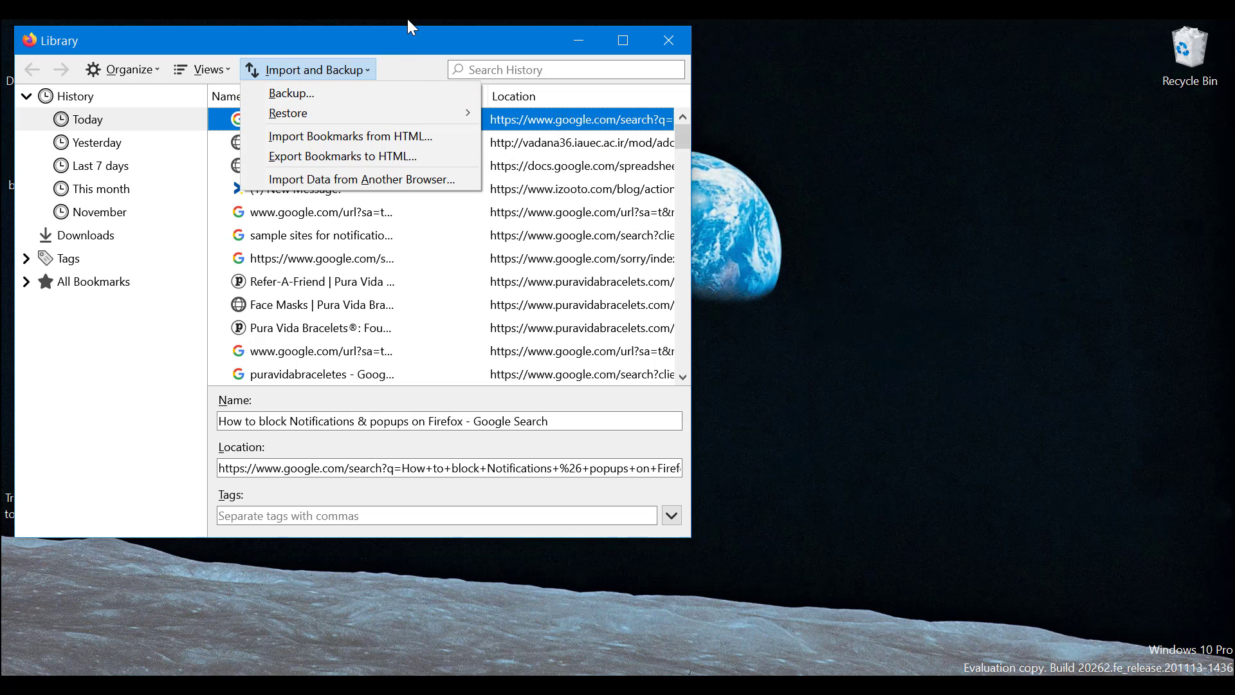
mouse_move(455, 177)
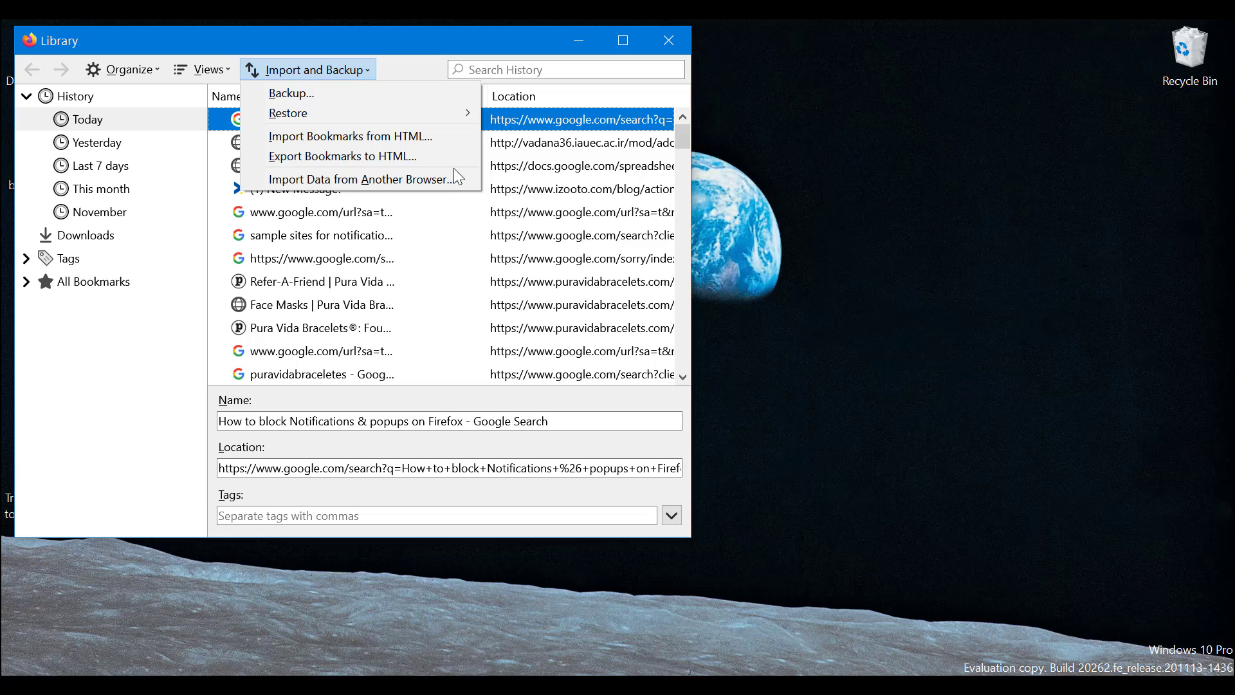